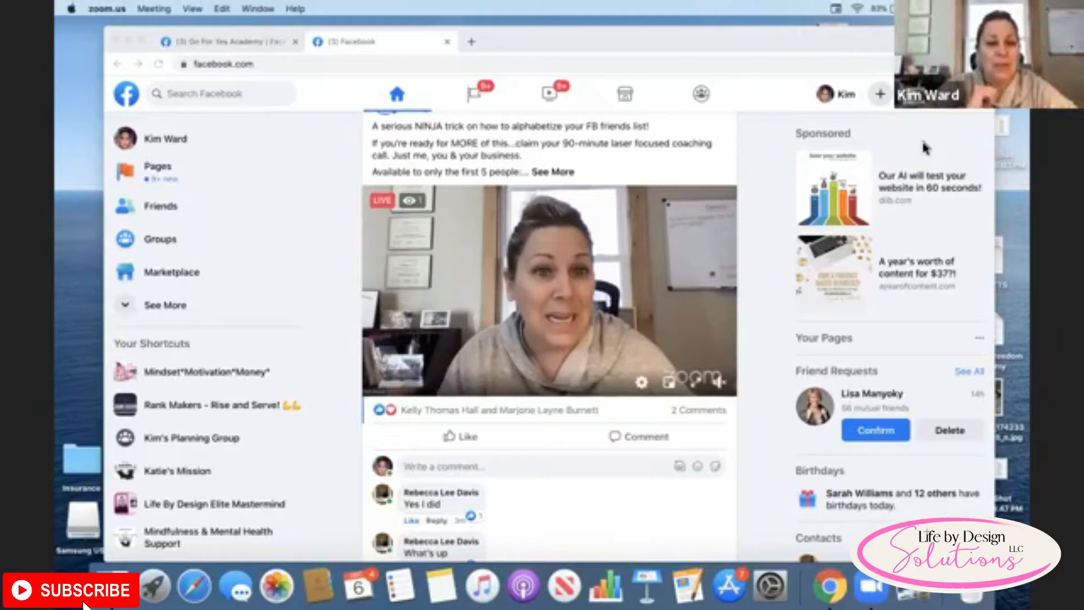
mouse_move(149, 83)
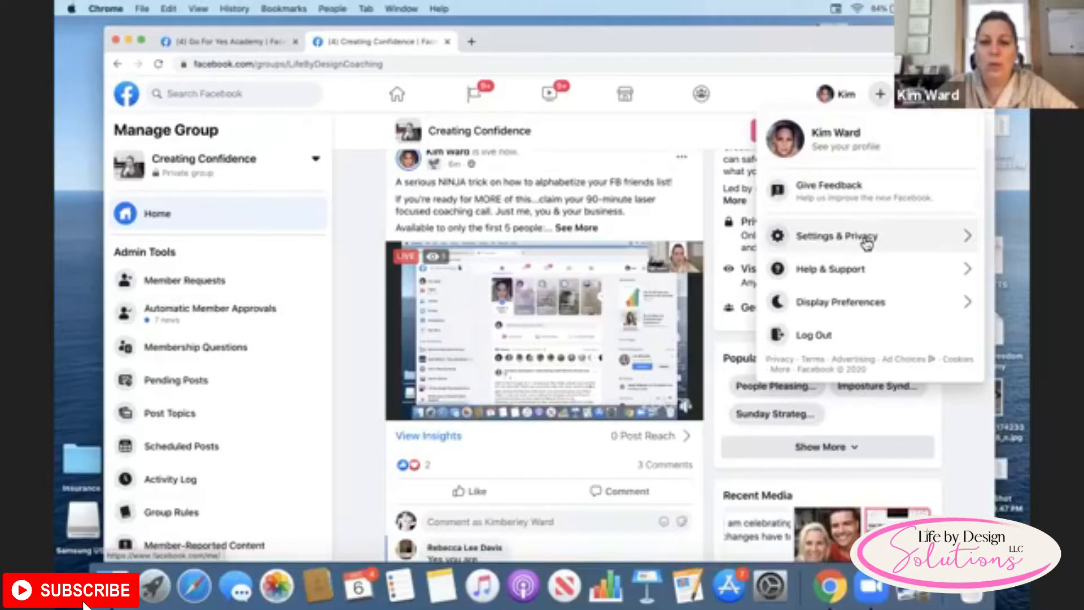
- Go through Settings & Privacy and Settings to the Your Facebook Information section
click(836, 236)
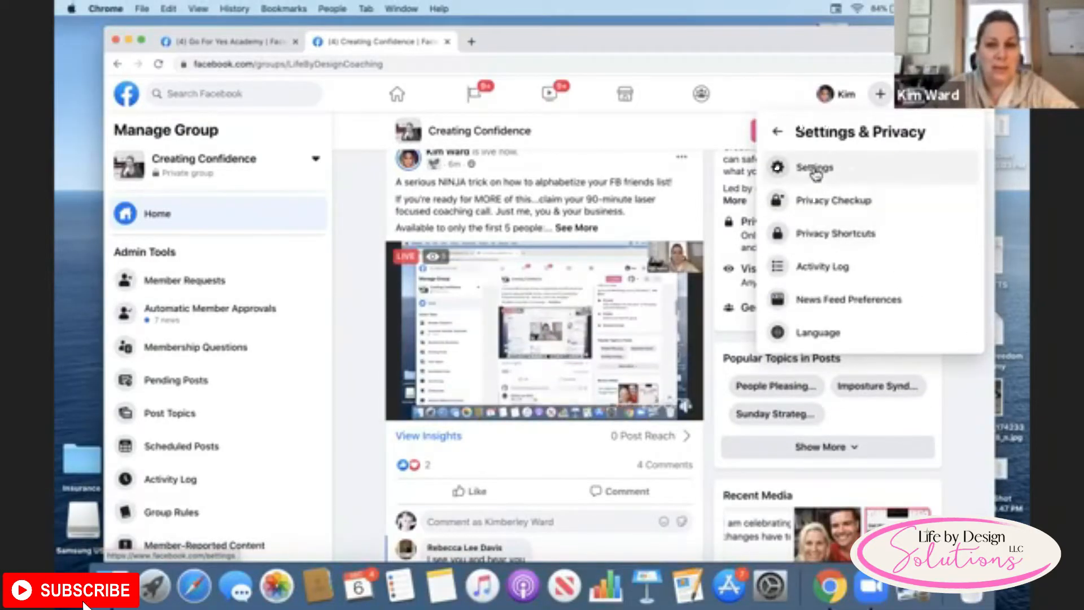
click(814, 167)
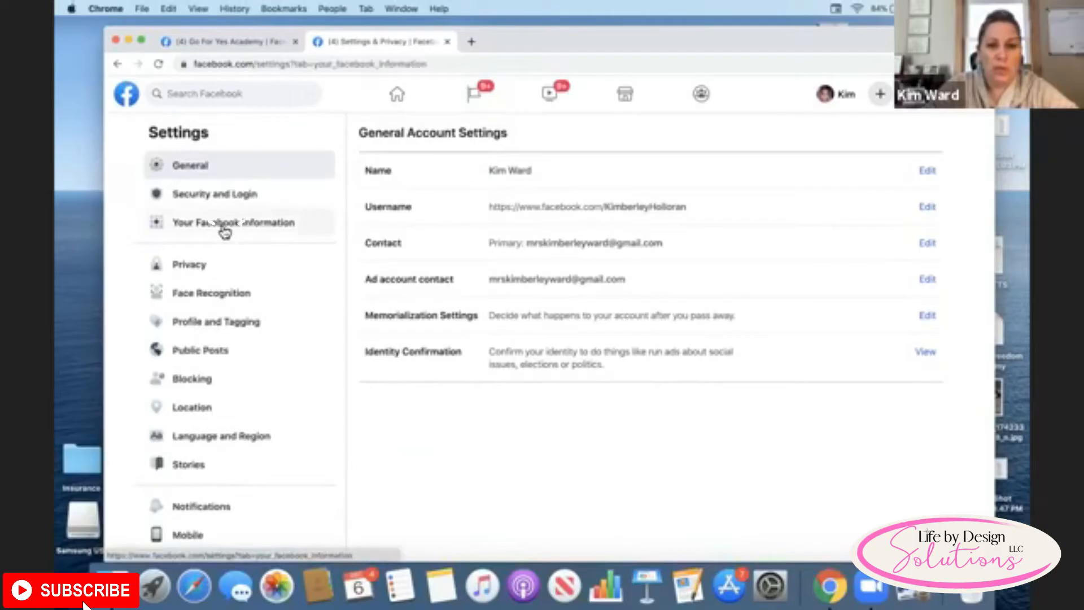
click(233, 222)
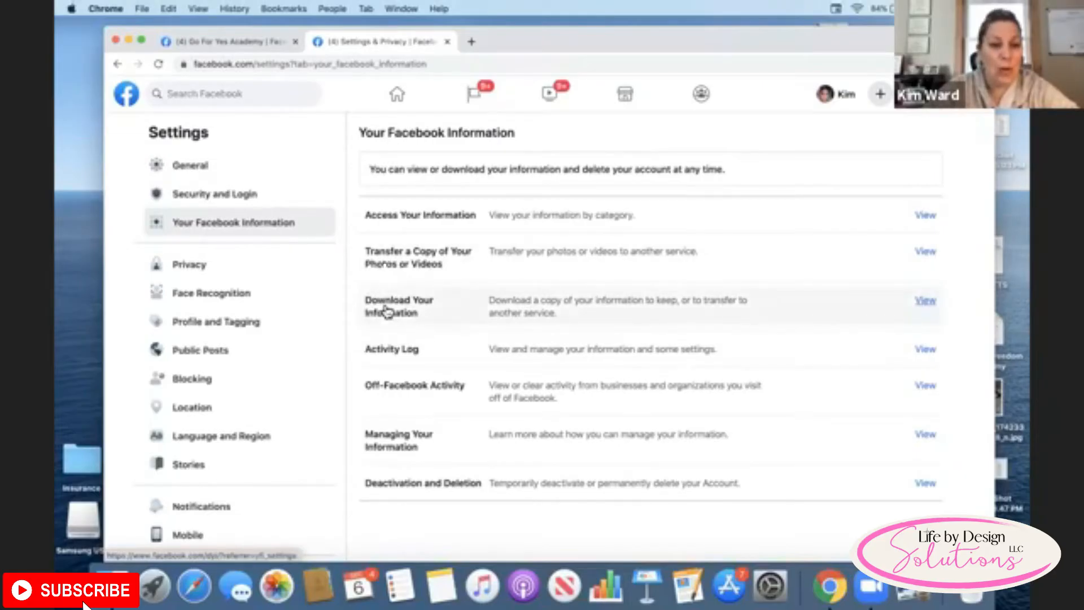
mouse_move(413, 330)
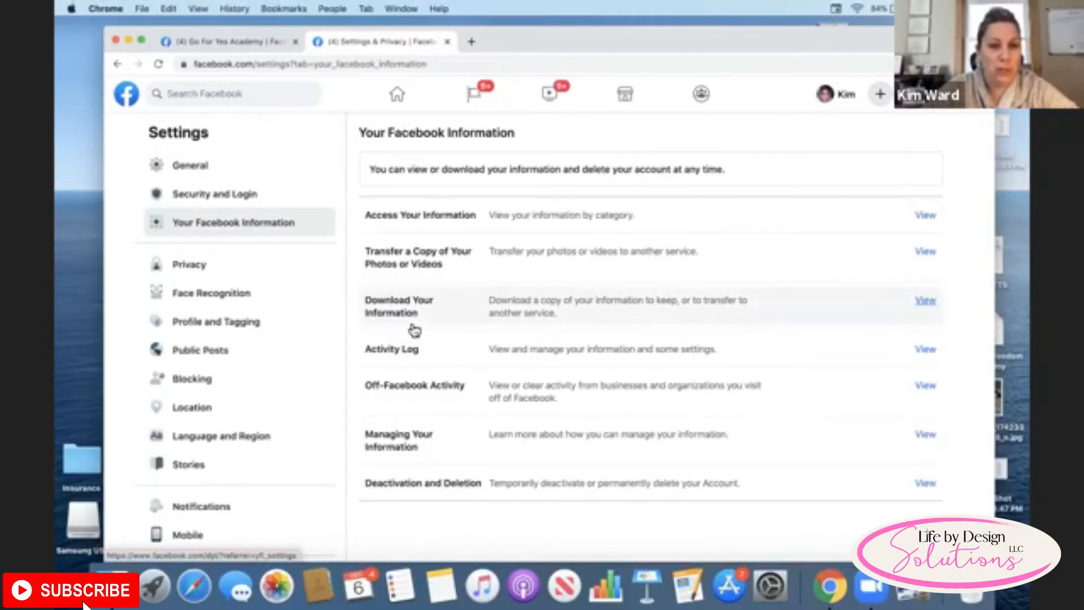
mouse_move(923, 305)
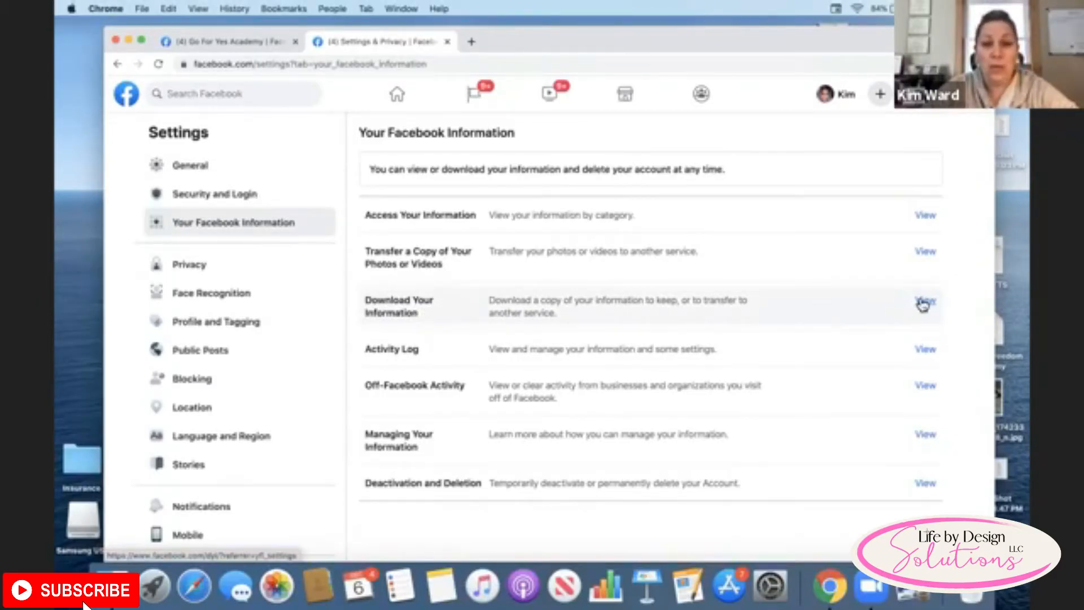
- On Download Your Information, uncheck Posts, Photos and Videos, Comments, and Likes and Reactions
click(924, 305)
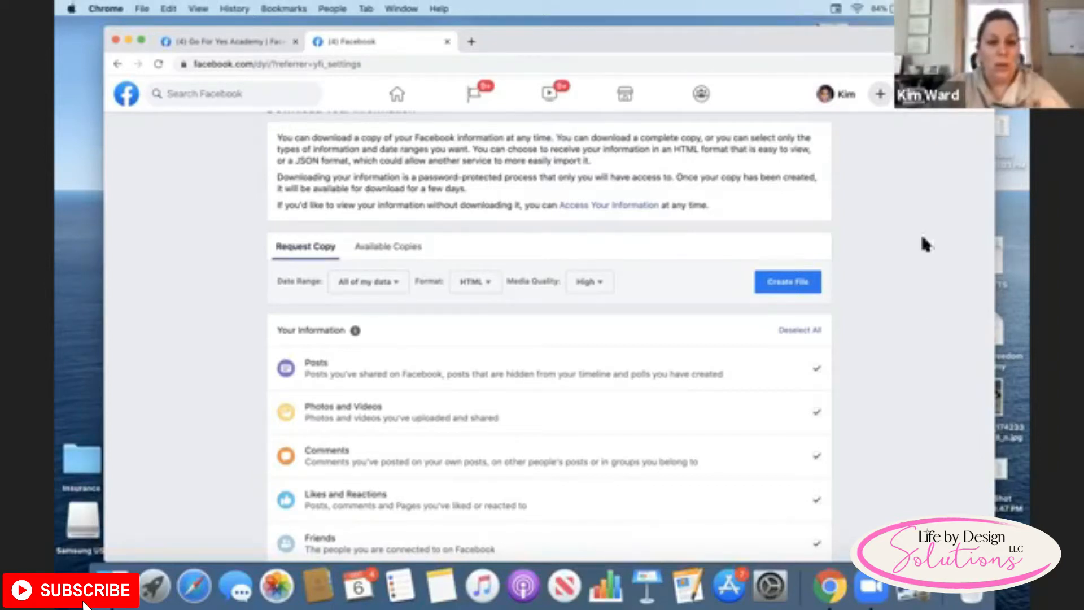
scroll(down, 3)
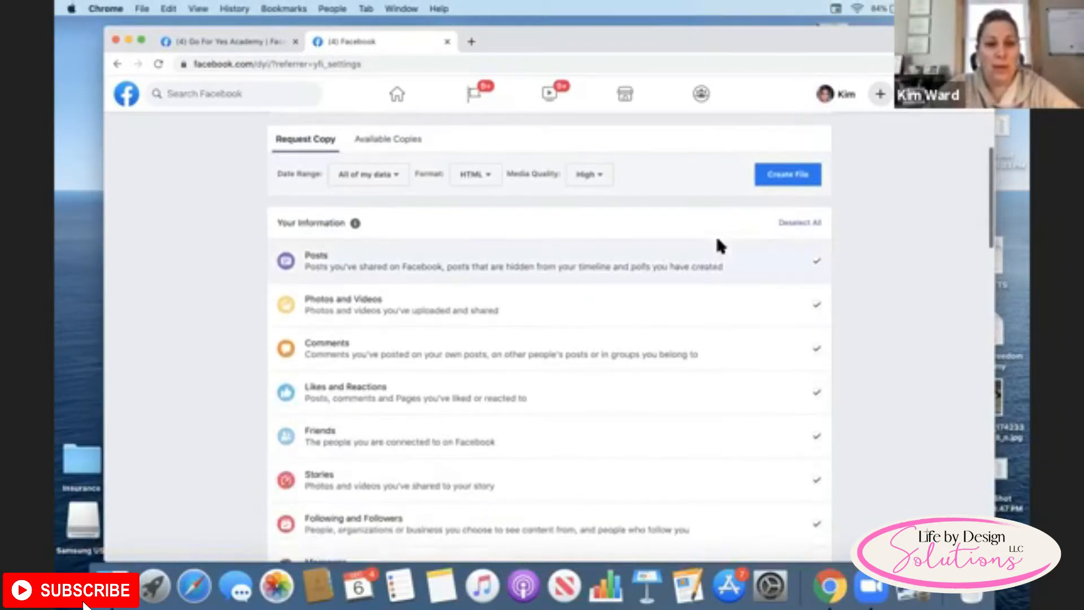
scroll(down, 3)
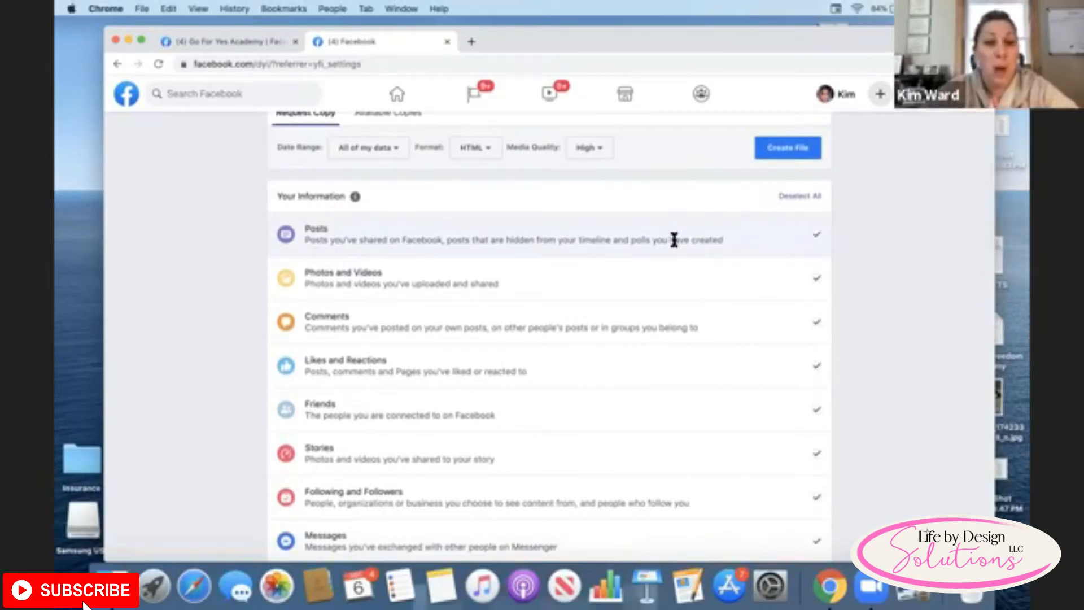
scroll(down, 3)
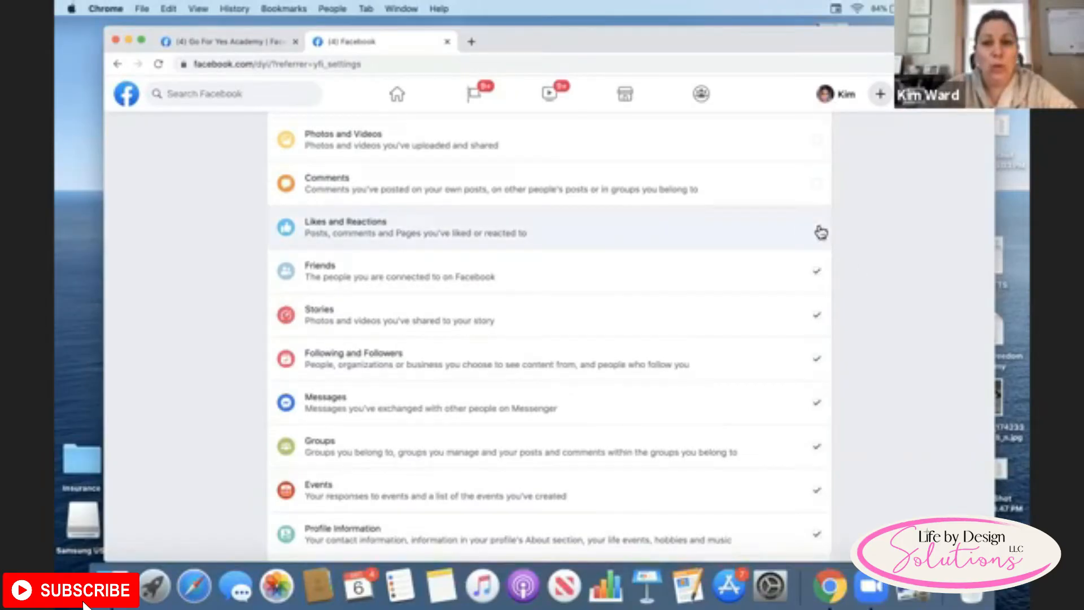
scroll(up, 3)
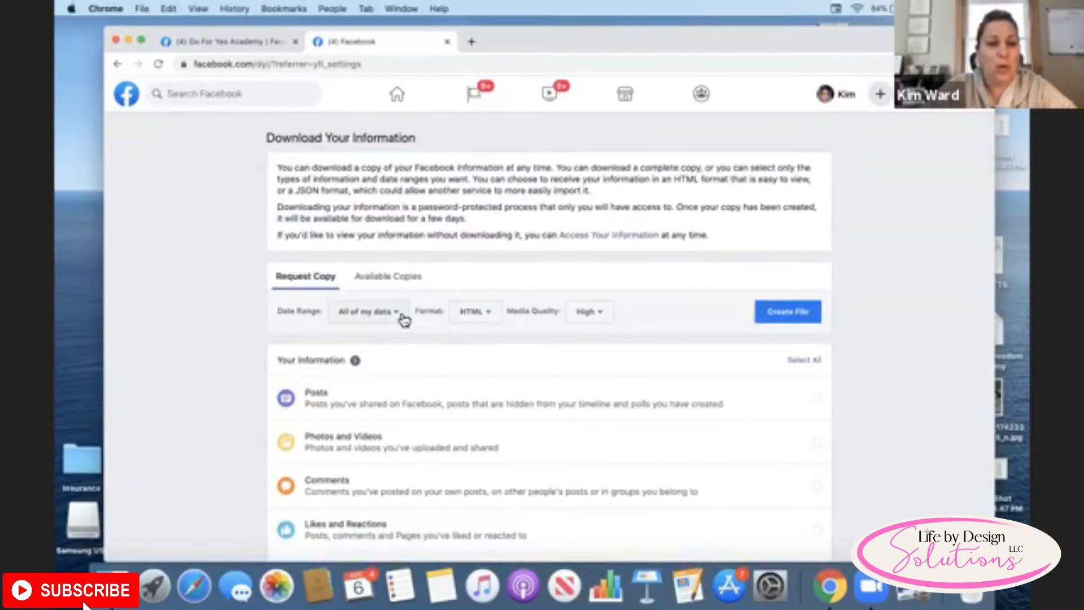
- Uncheck Stories, Messages, Groups, Events, Pages, Marketplace, Saved Items, keeping Friends selected
click(369, 311)
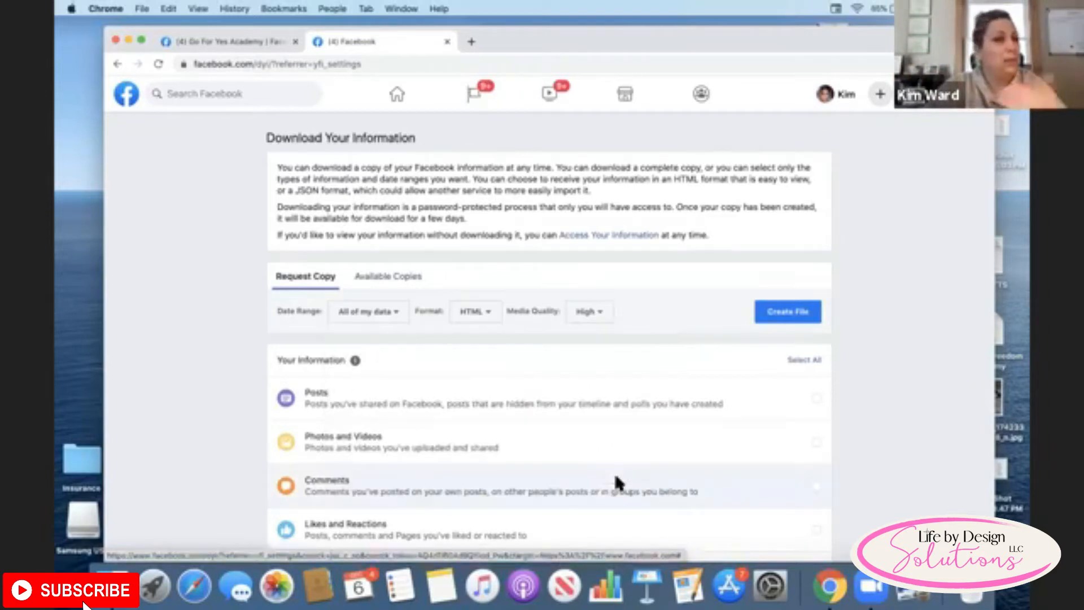
scroll(down, 3)
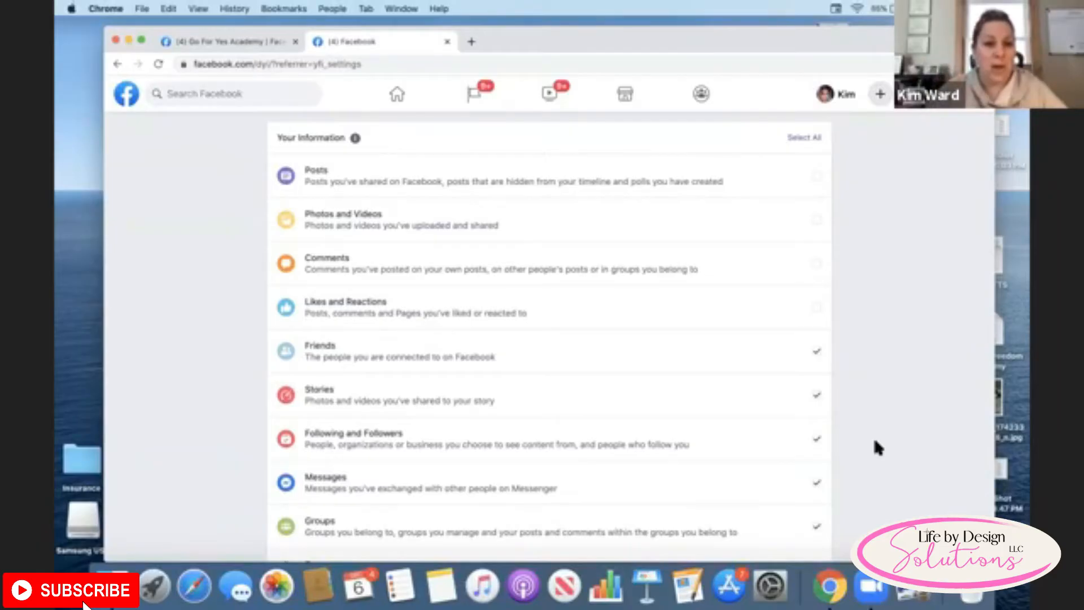
scroll(down, 3)
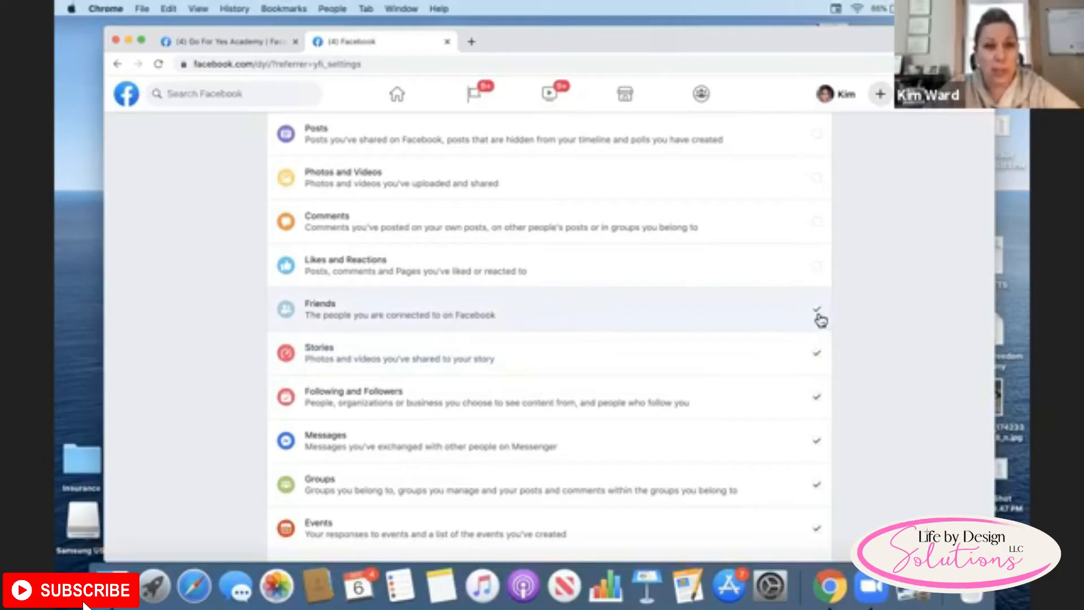
scroll(down, 3)
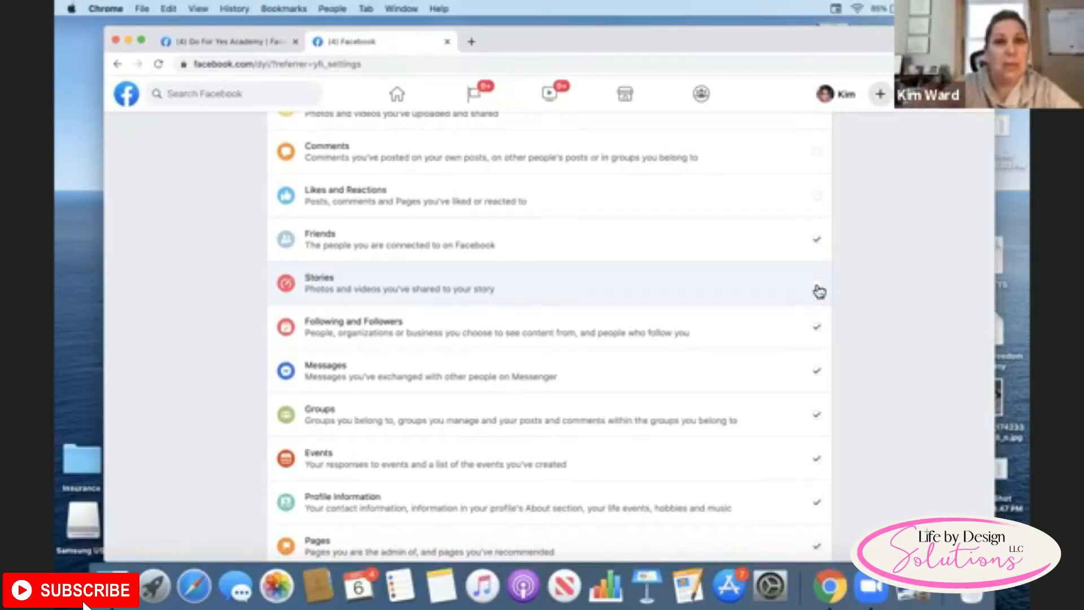
scroll(down, 3)
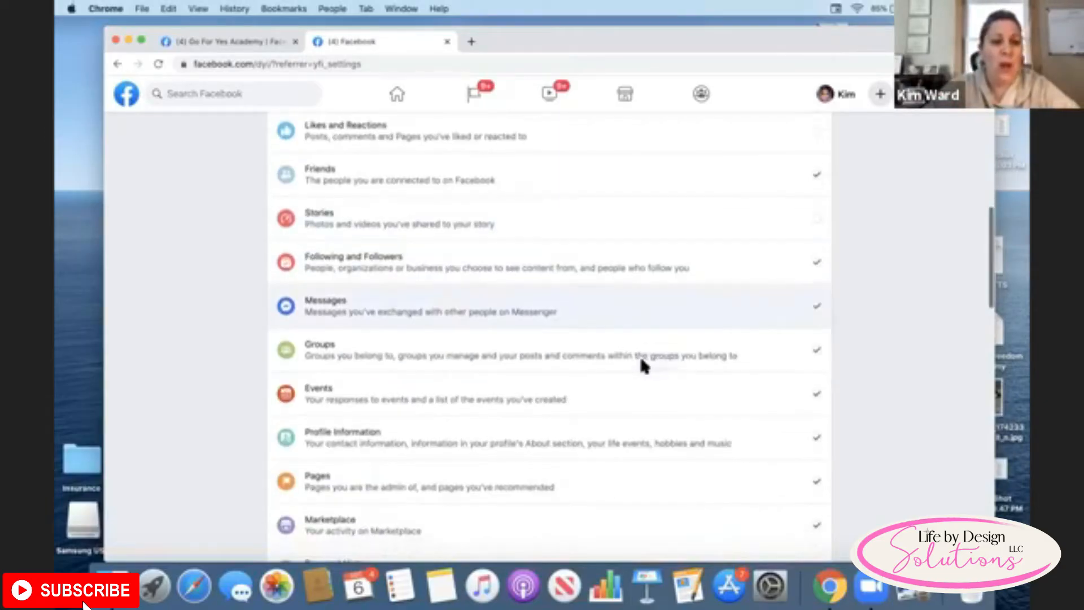
mouse_move(408, 280)
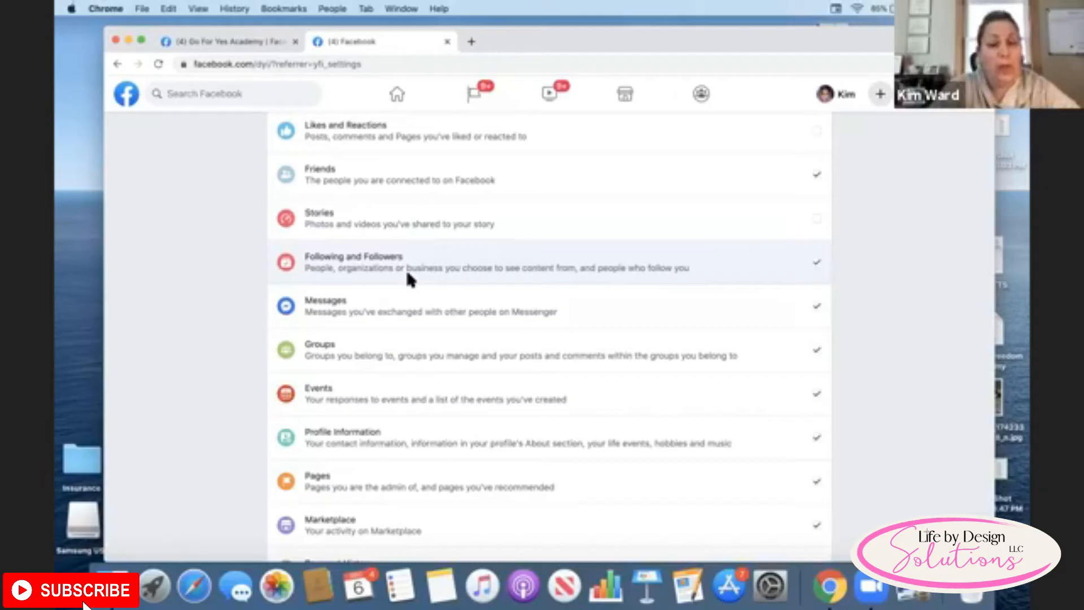
mouse_move(819, 265)
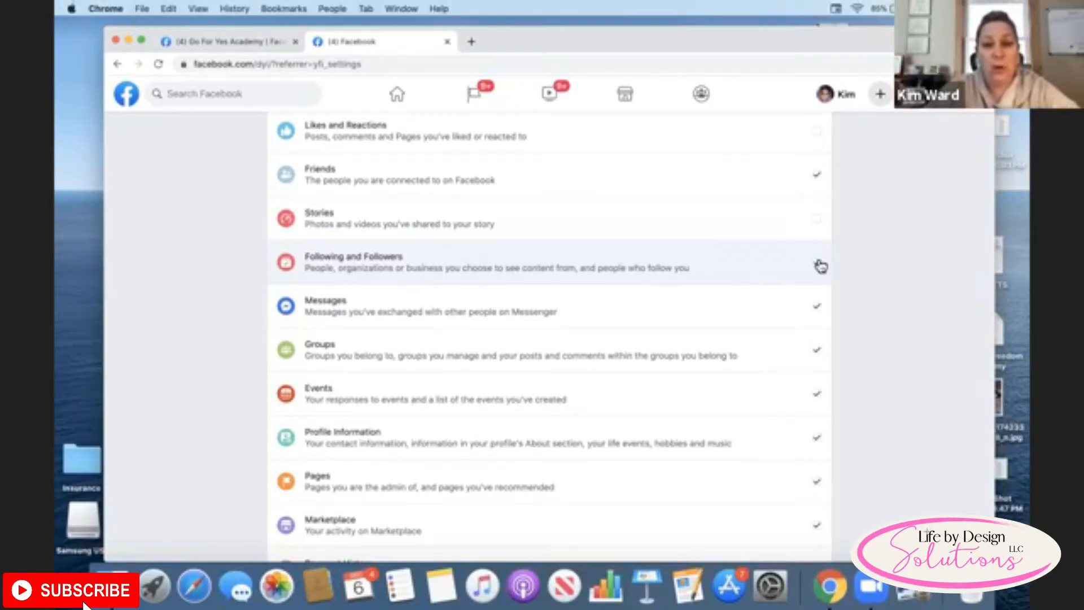
scroll(down, 3)
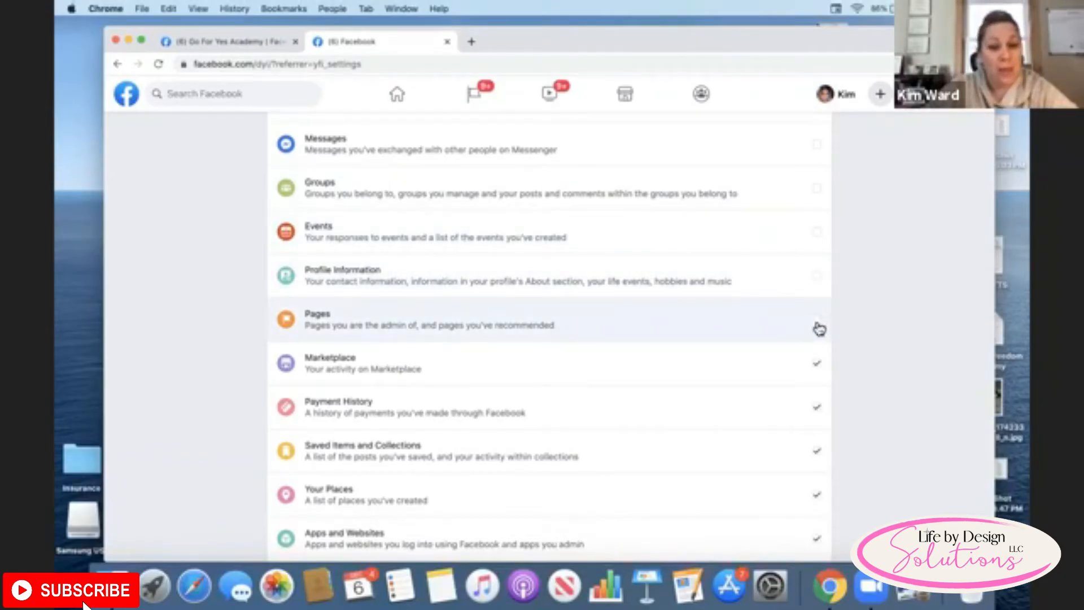
scroll(down, 3)
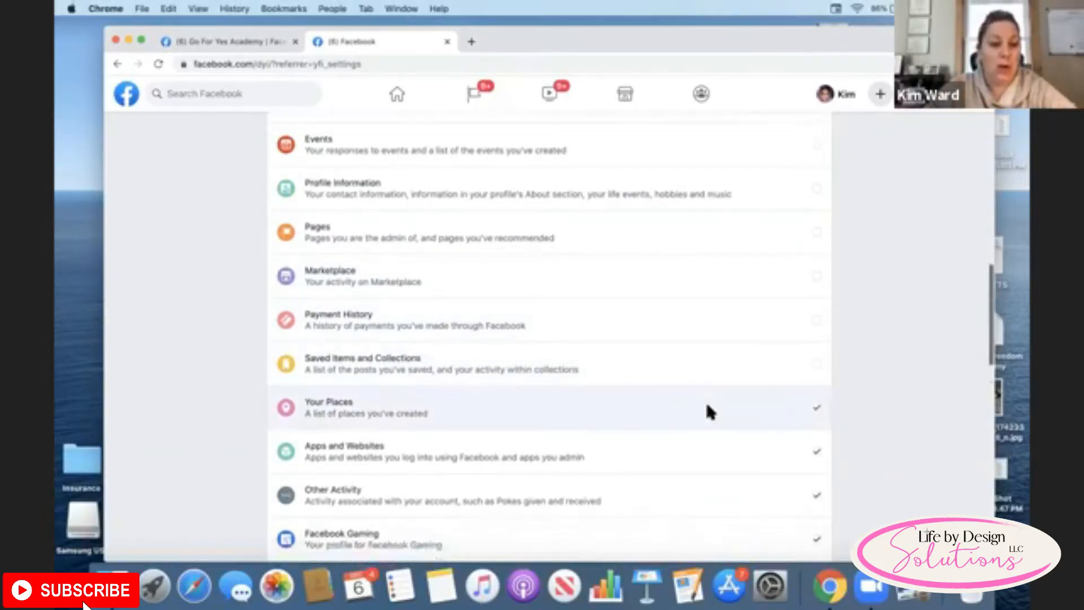
scroll(up, 3)
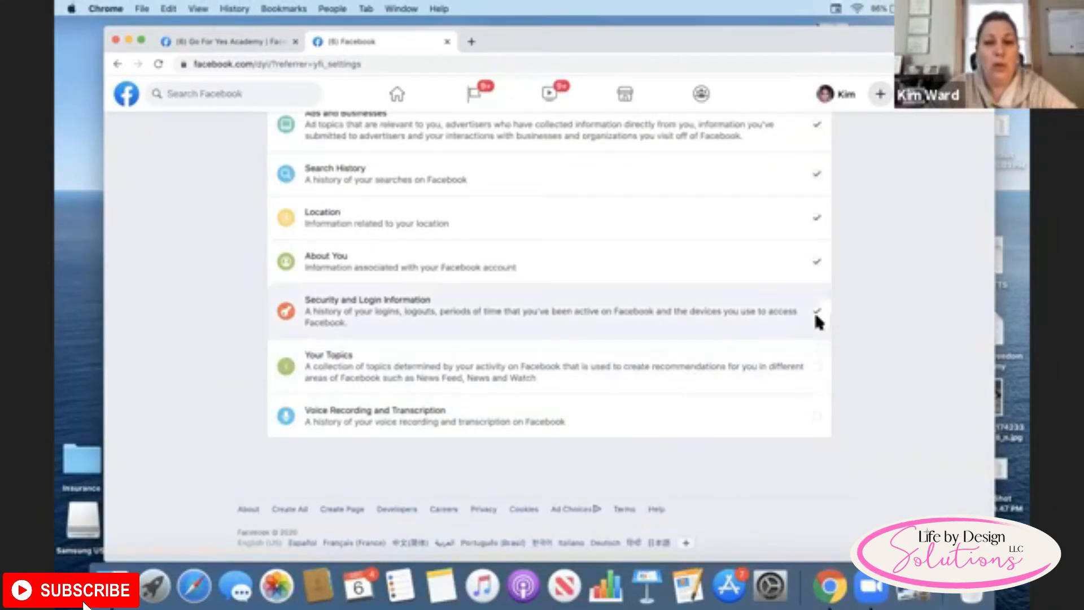
scroll(up, 3)
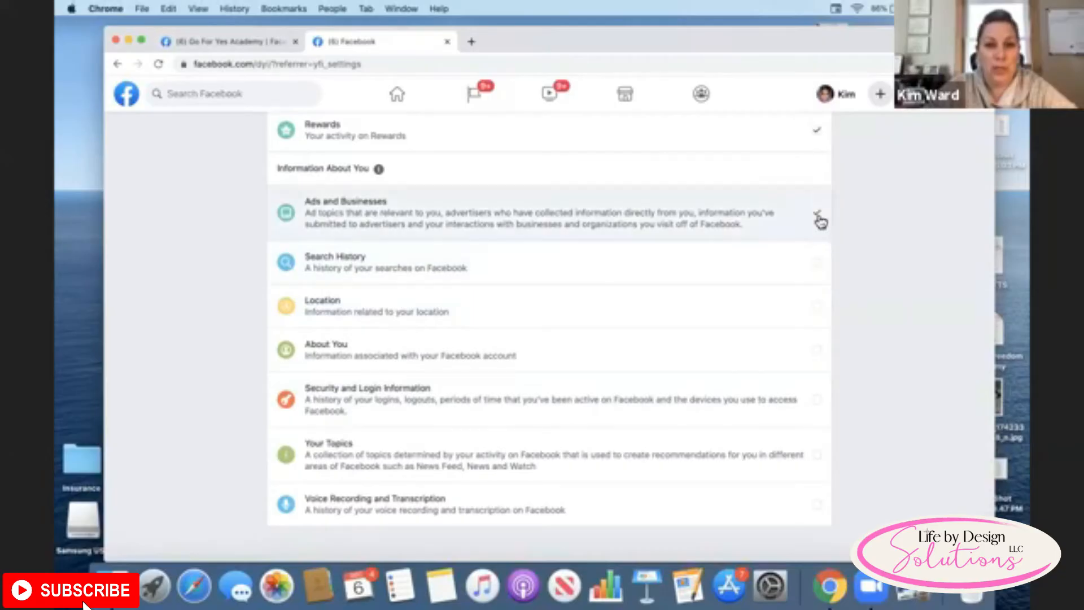
scroll(up, 3)
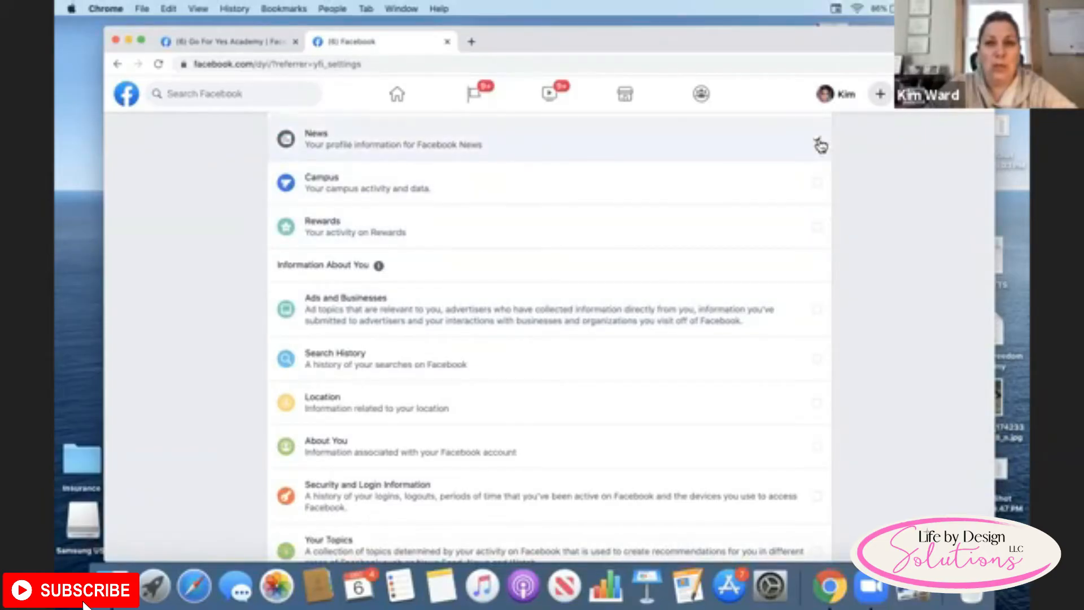
scroll(up, 3)
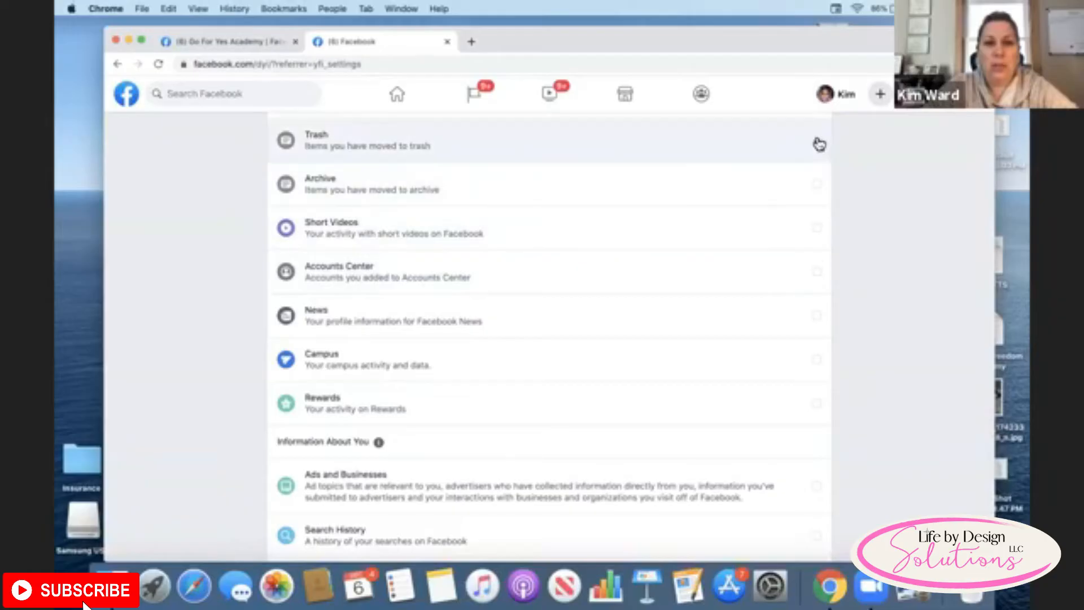
scroll(up, 3)
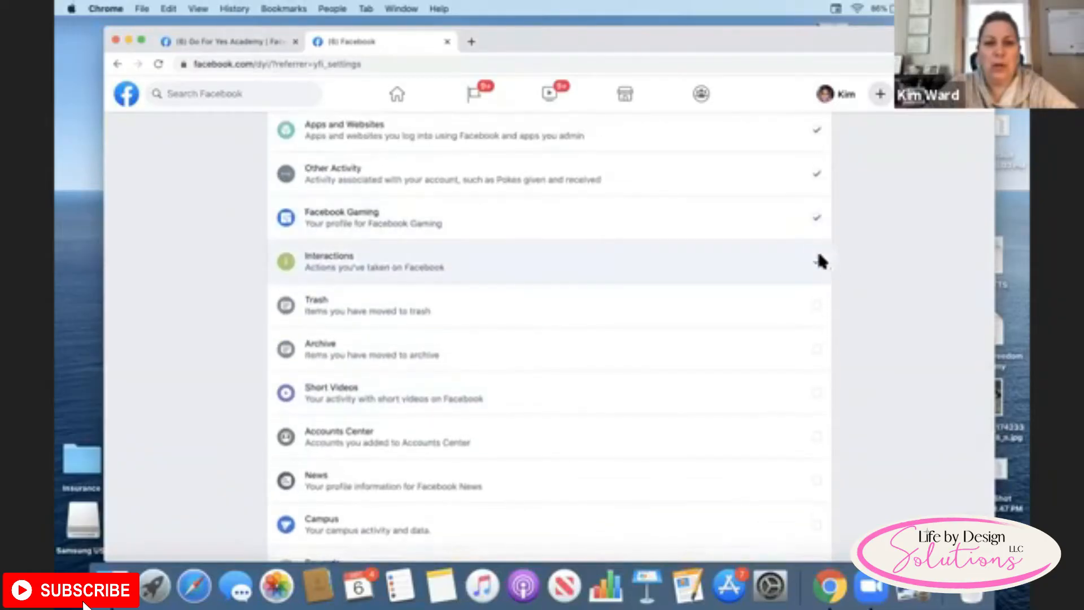
scroll(up, 3)
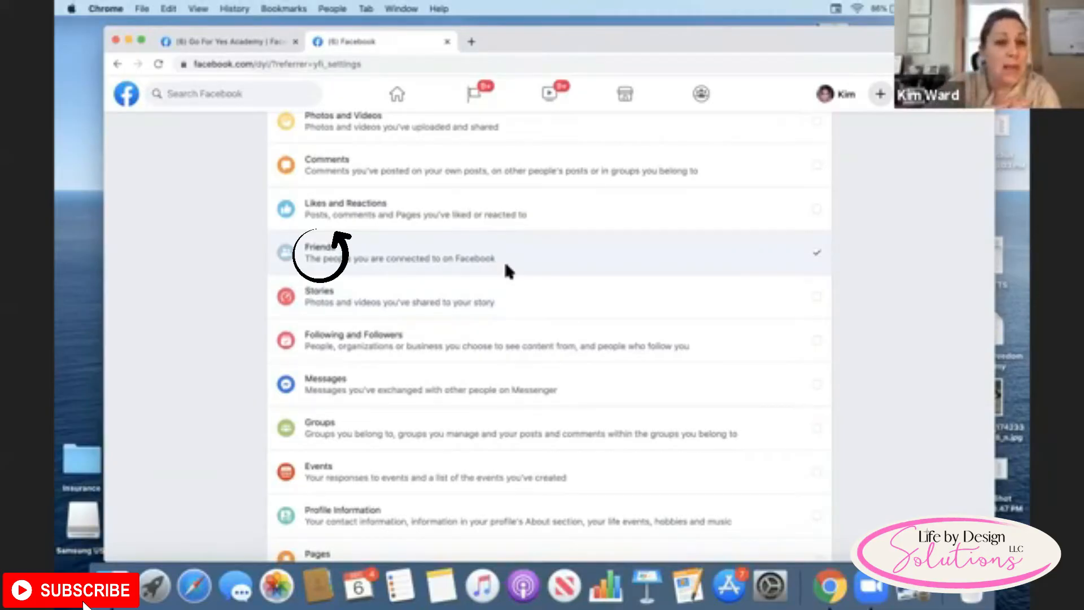
scroll(down, 3)
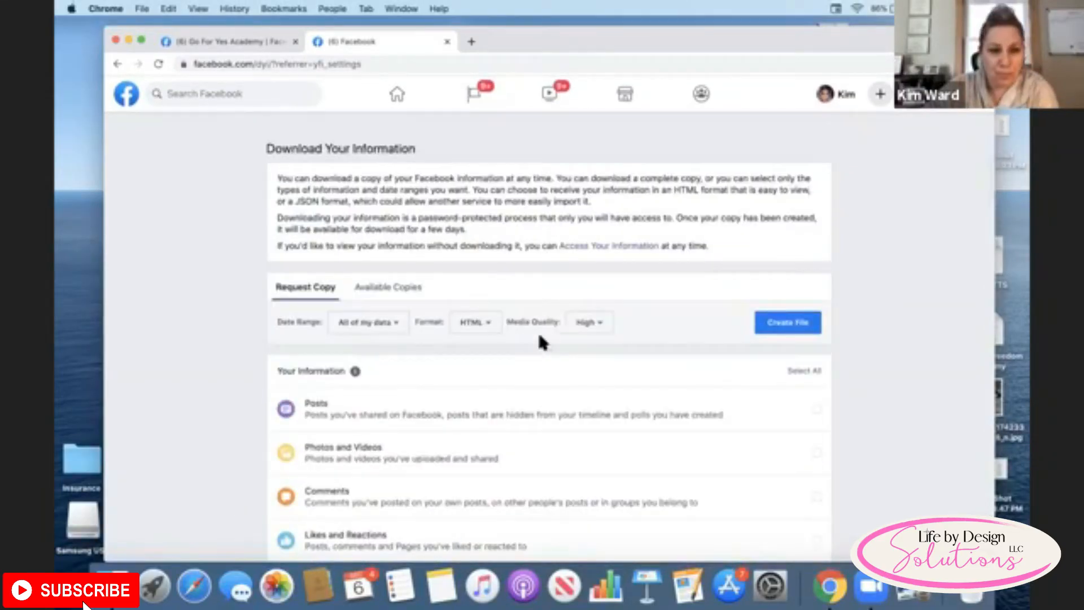
- Keep the download format as HTML and click Create File
click(475, 321)
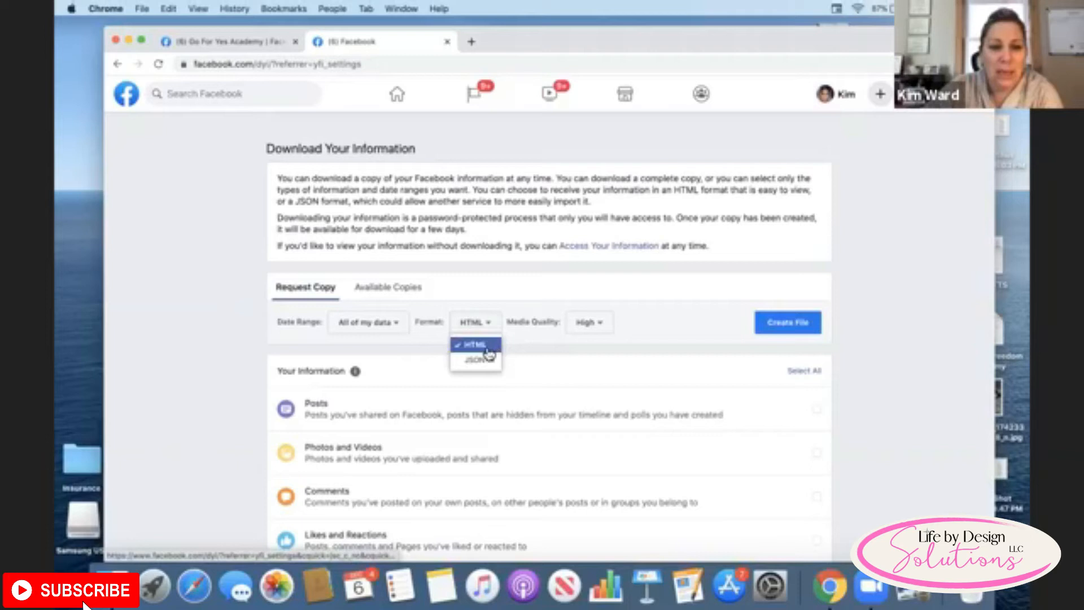
click(588, 321)
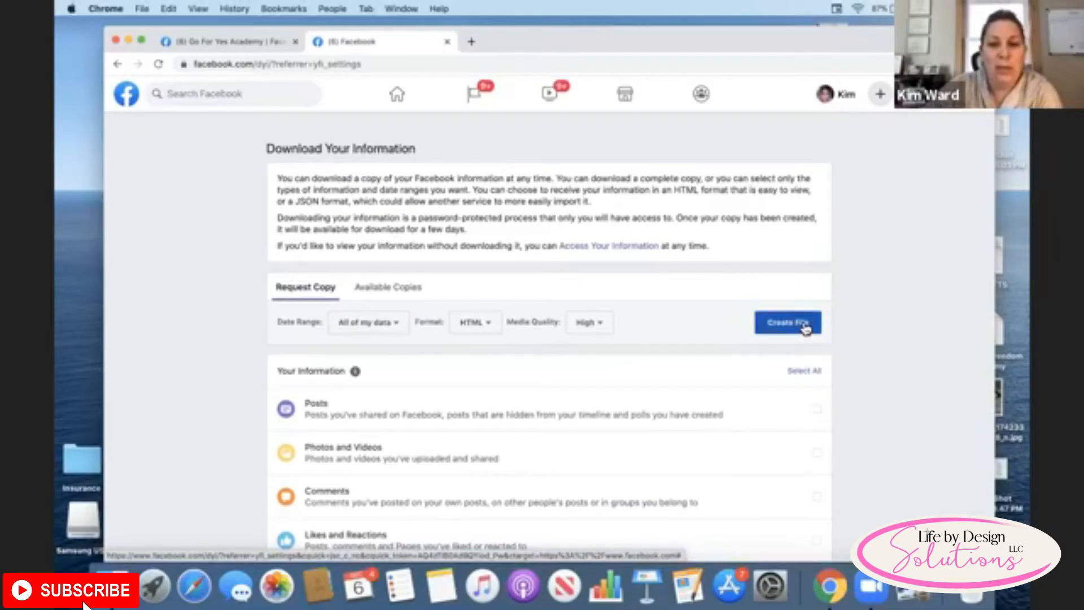
click(786, 323)
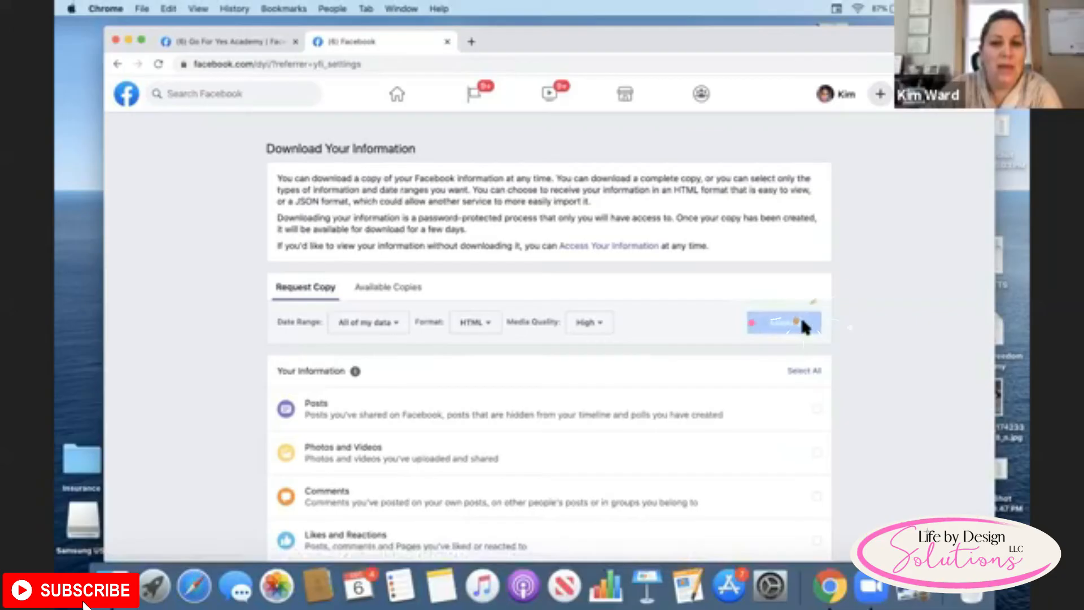
- Confirm the Create File request so the information copy starts being created
click(786, 322)
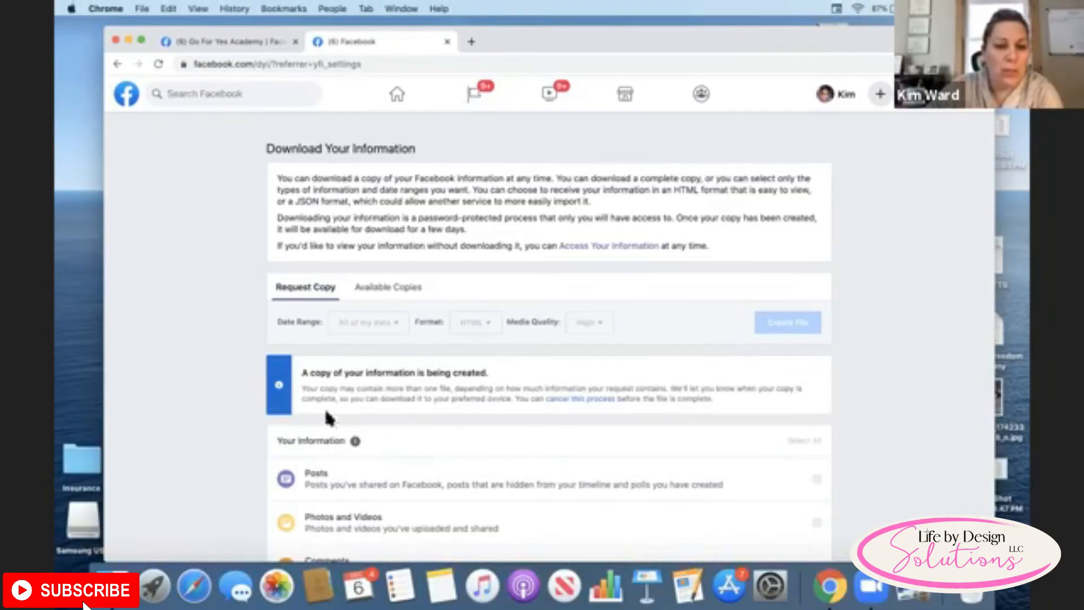
mouse_move(470, 387)
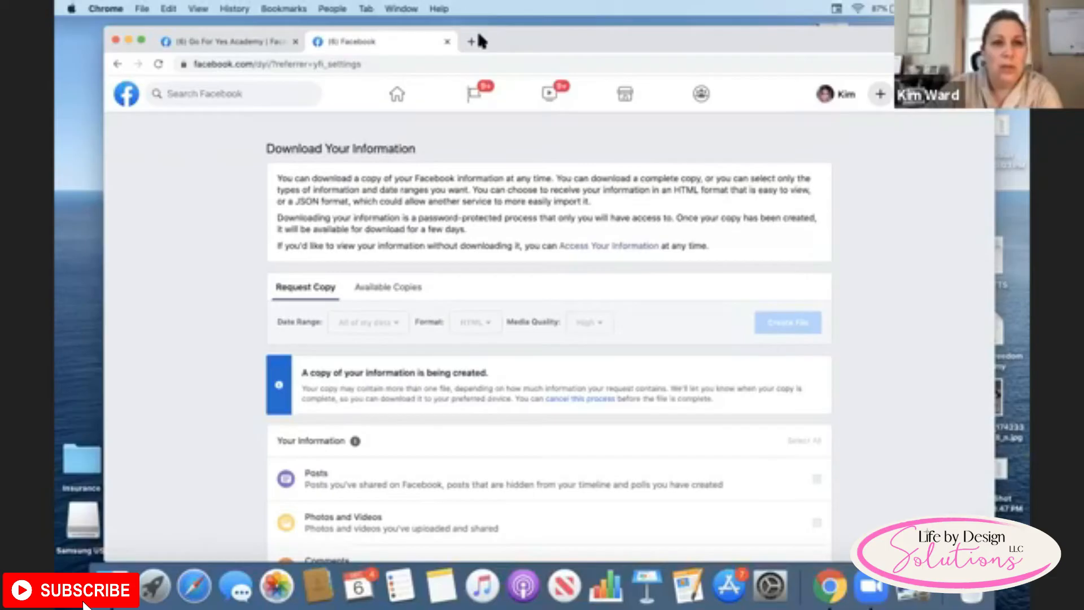
- In Gmail's Social category, open the 'Facebook information file requested' email
click(469, 42)
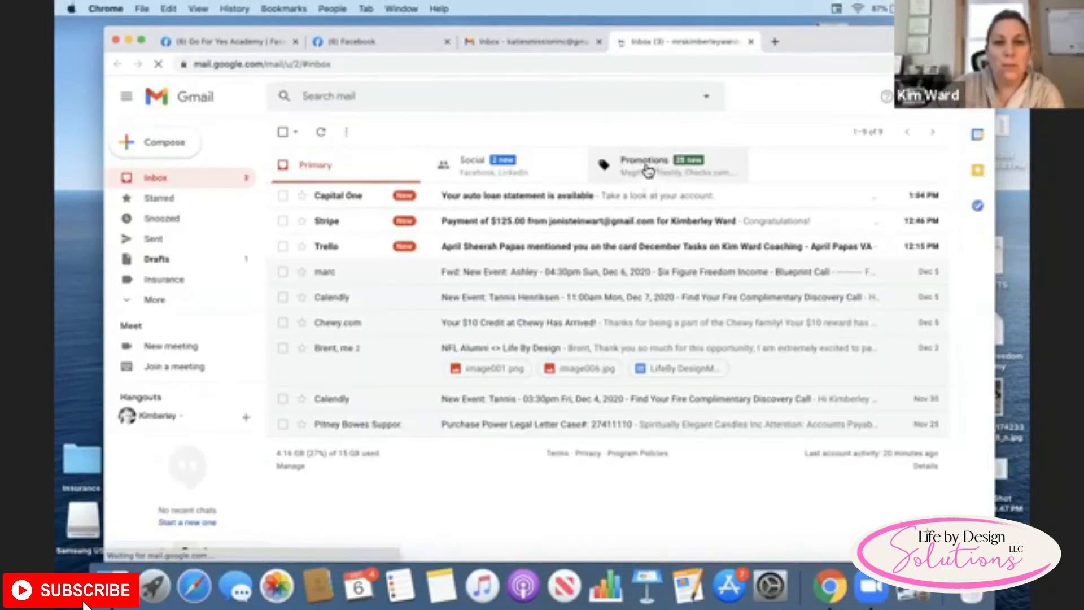
click(472, 165)
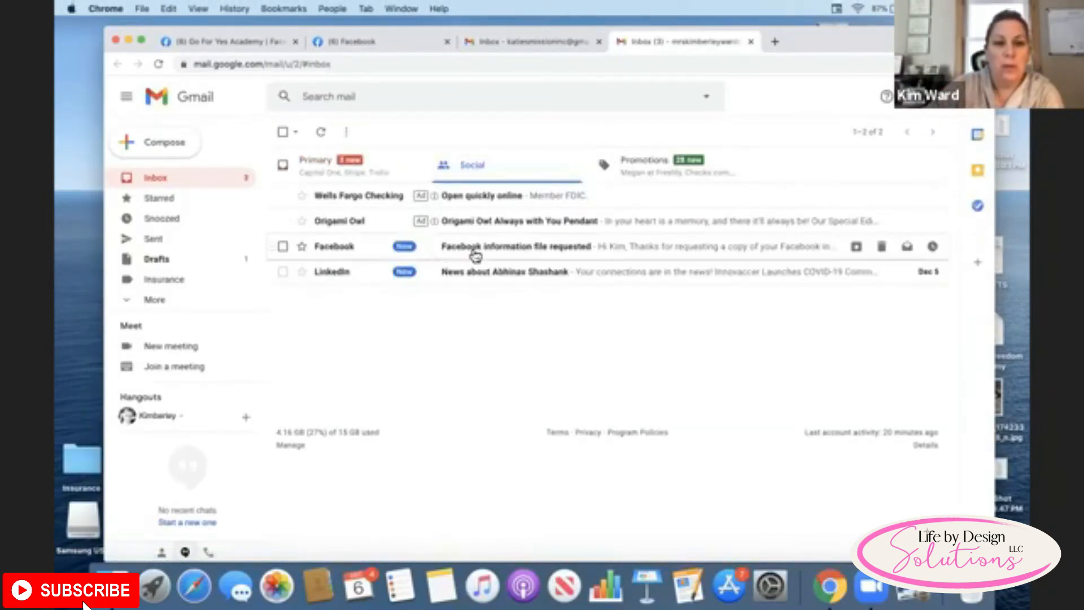
click(514, 246)
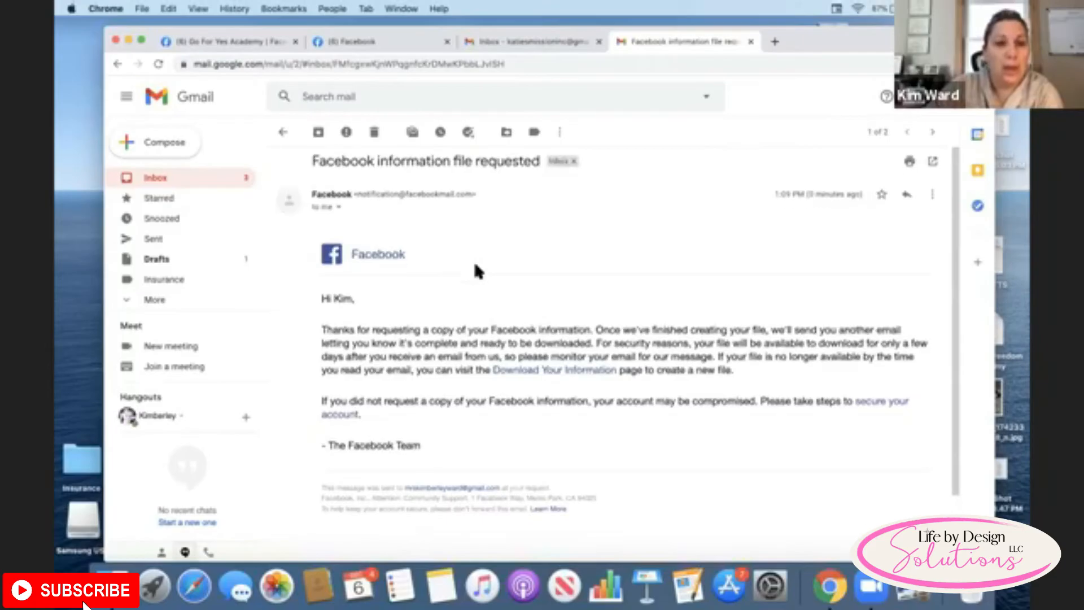
scroll(down, 3)
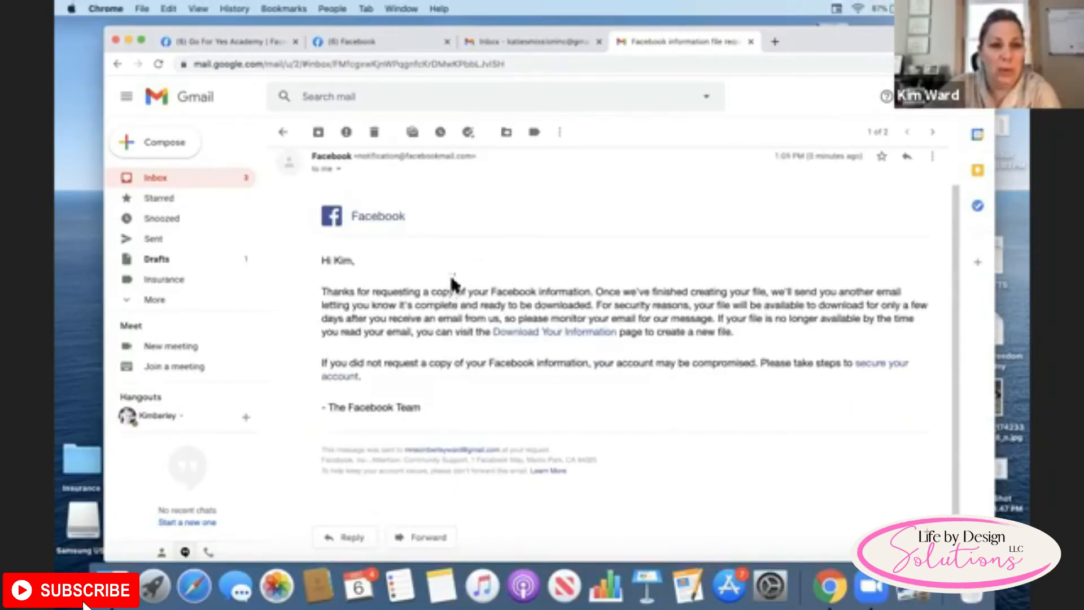
mouse_move(543, 298)
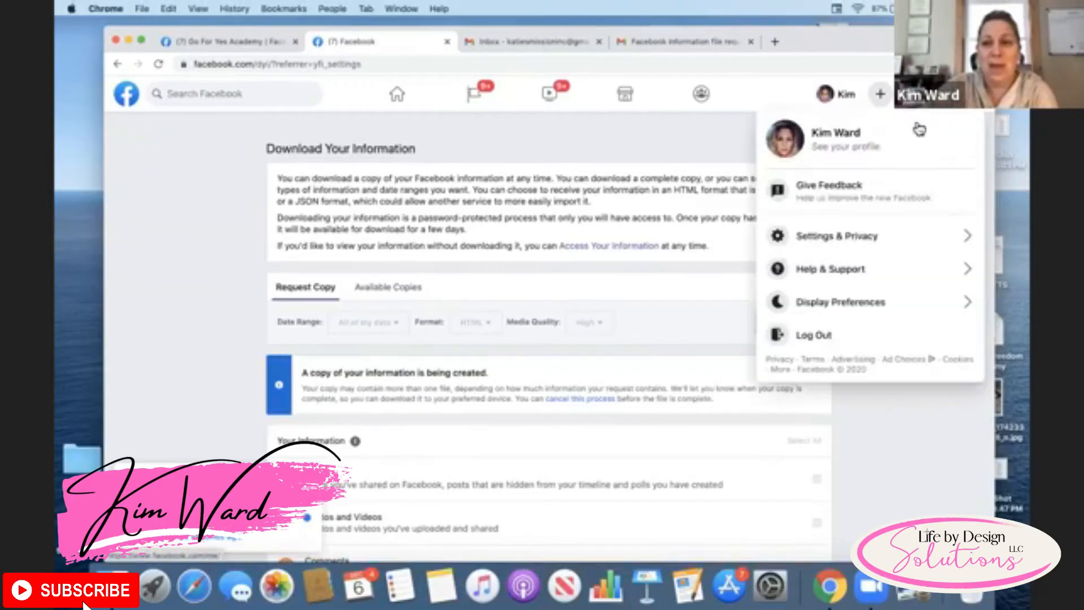
- Return via Settings > Your Facebook Information to the Download Your Information page
click(837, 236)
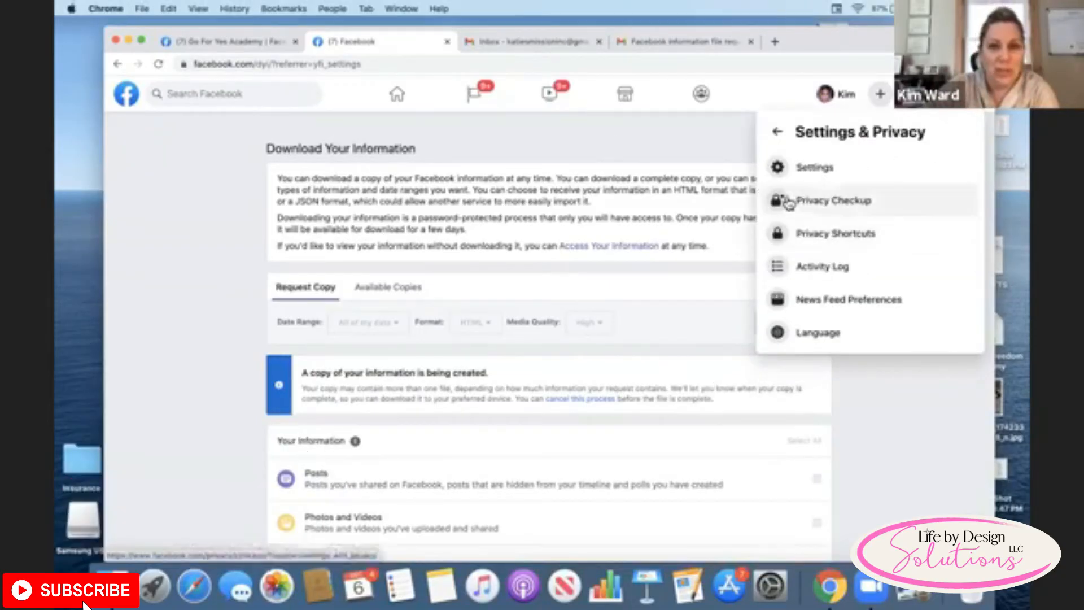
click(814, 167)
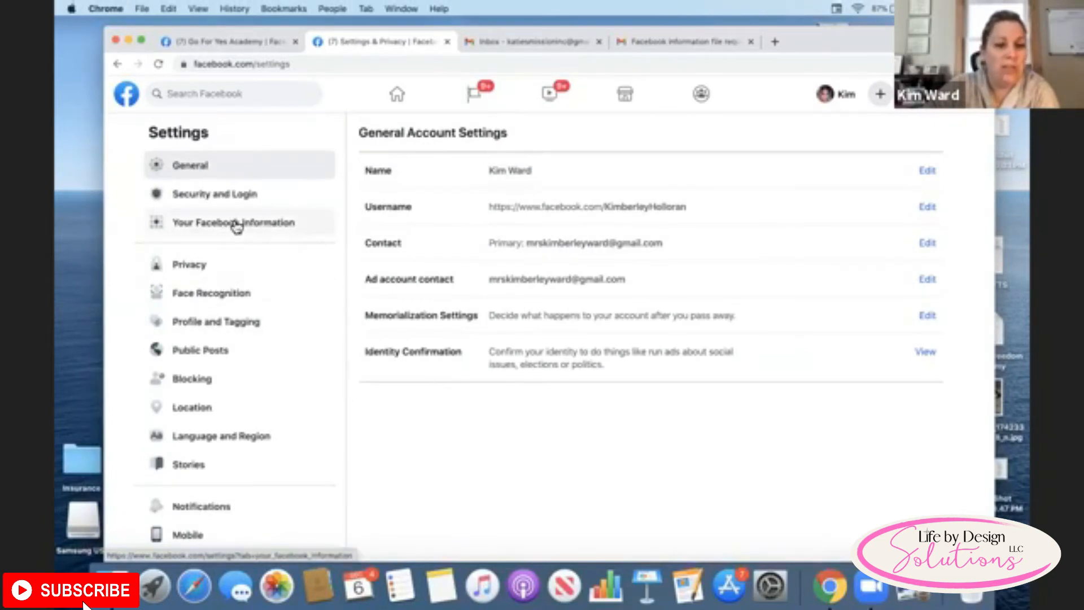
click(234, 222)
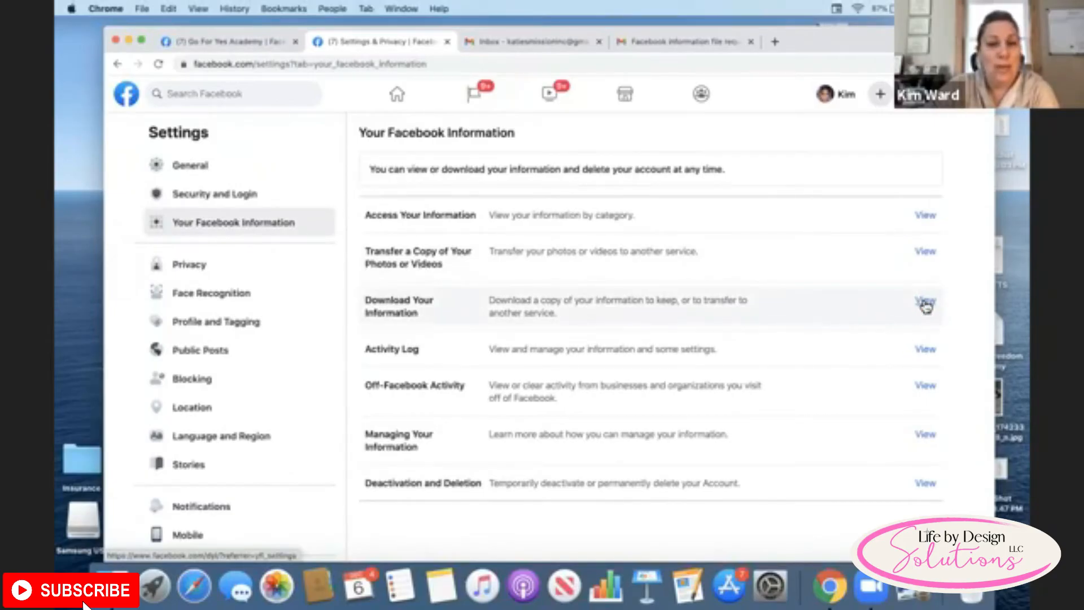
click(924, 303)
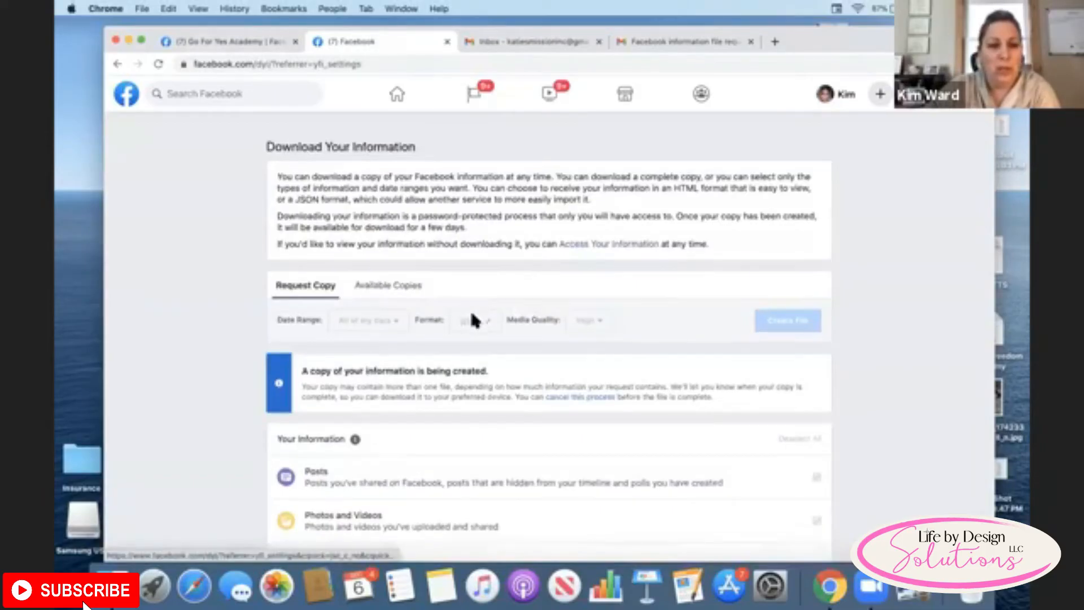
scroll(down, 3)
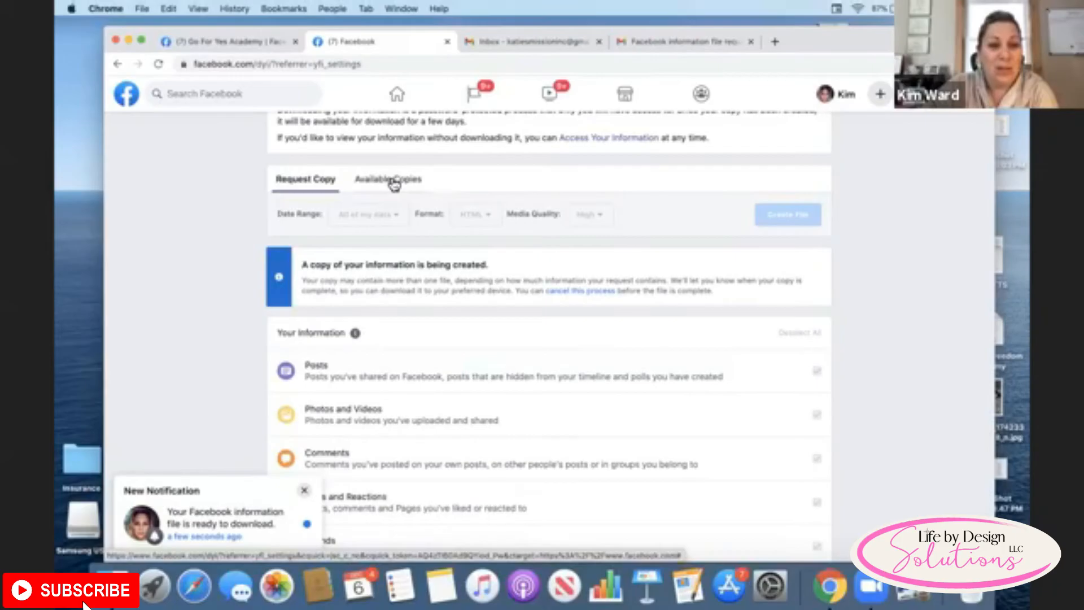
- Reload the page and show the Available Copies ready for download
click(388, 179)
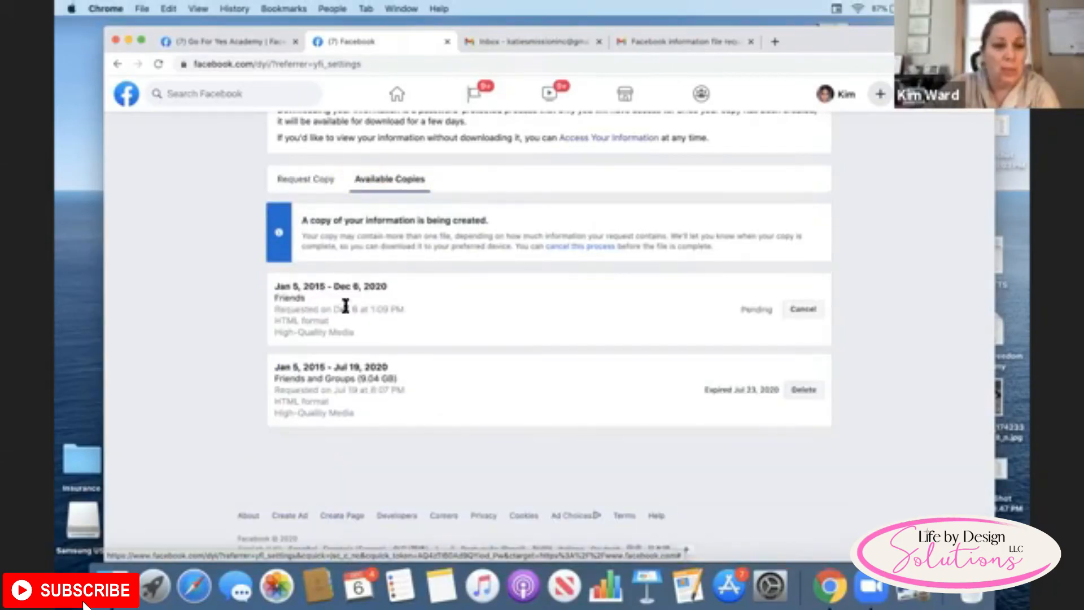
mouse_move(760, 330)
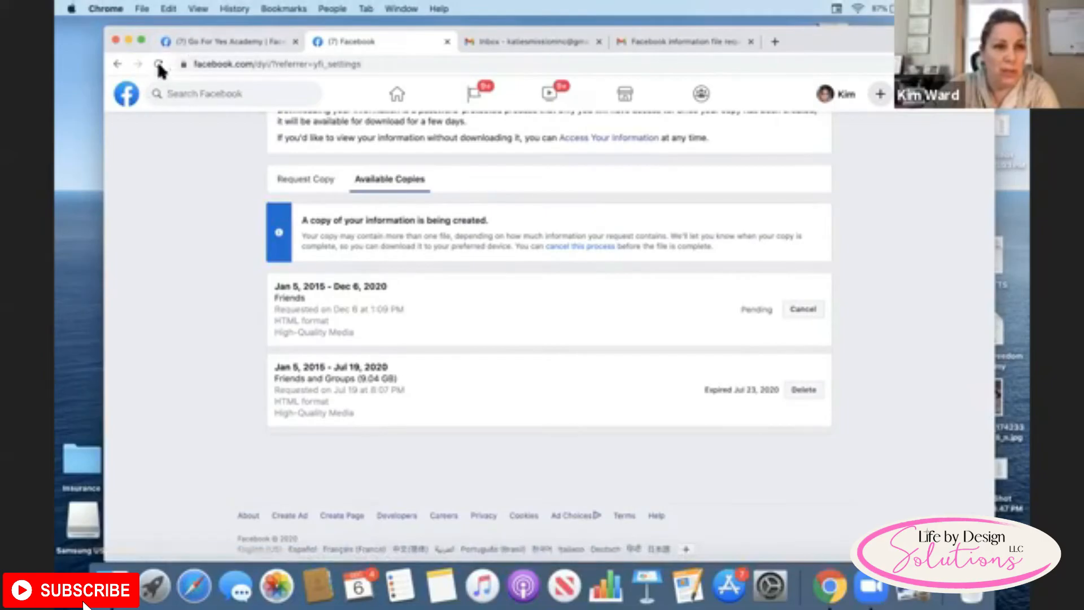
click(158, 64)
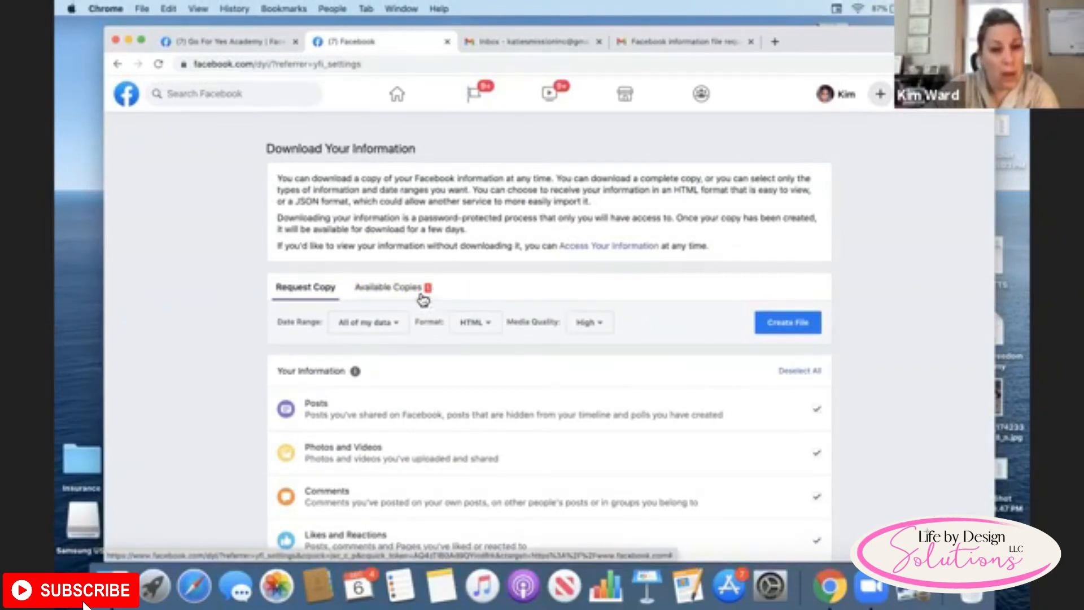
click(388, 286)
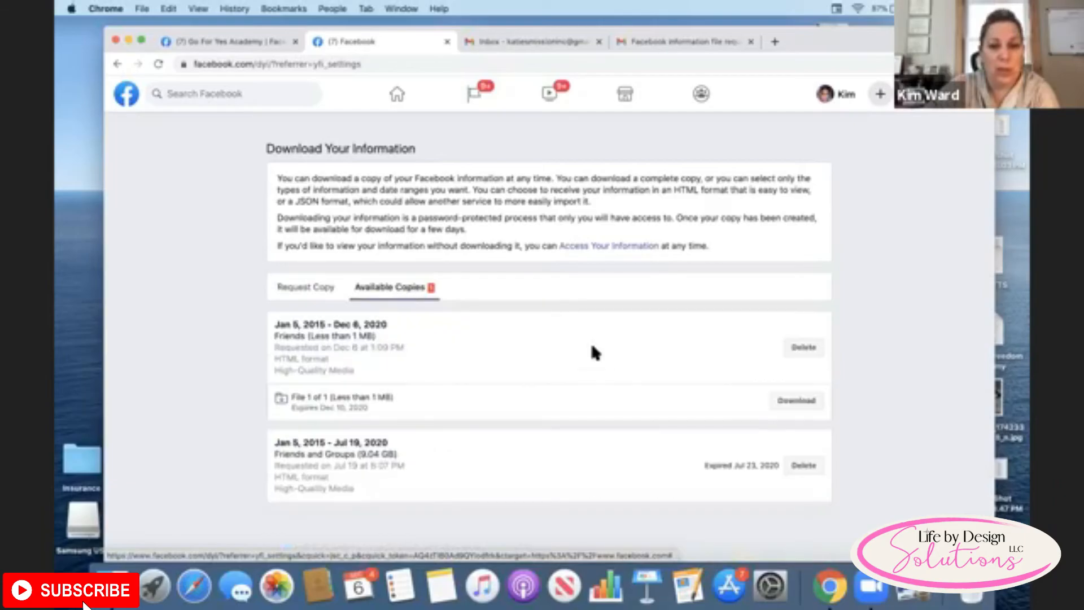
mouse_move(481, 404)
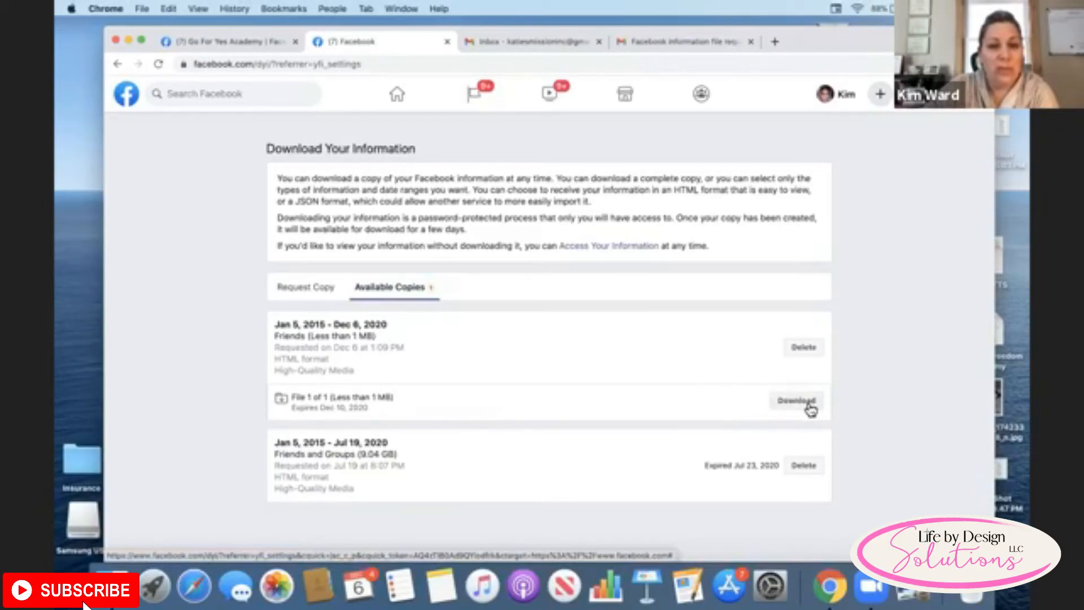
- Download the Friends copy as a zip, re-entering the account password
click(794, 401)
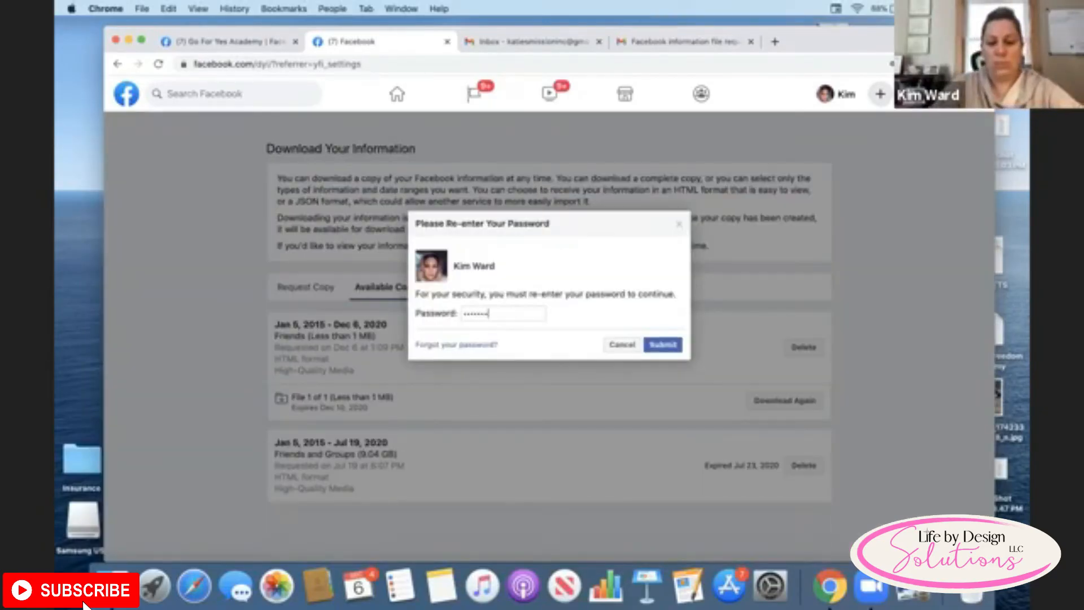
text(password)
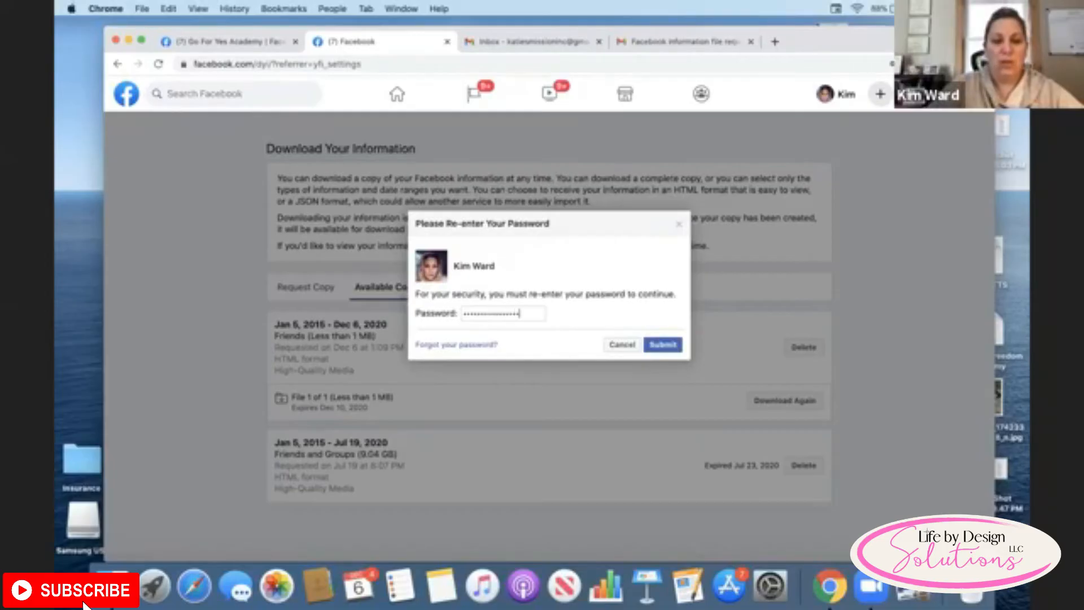
click(661, 344)
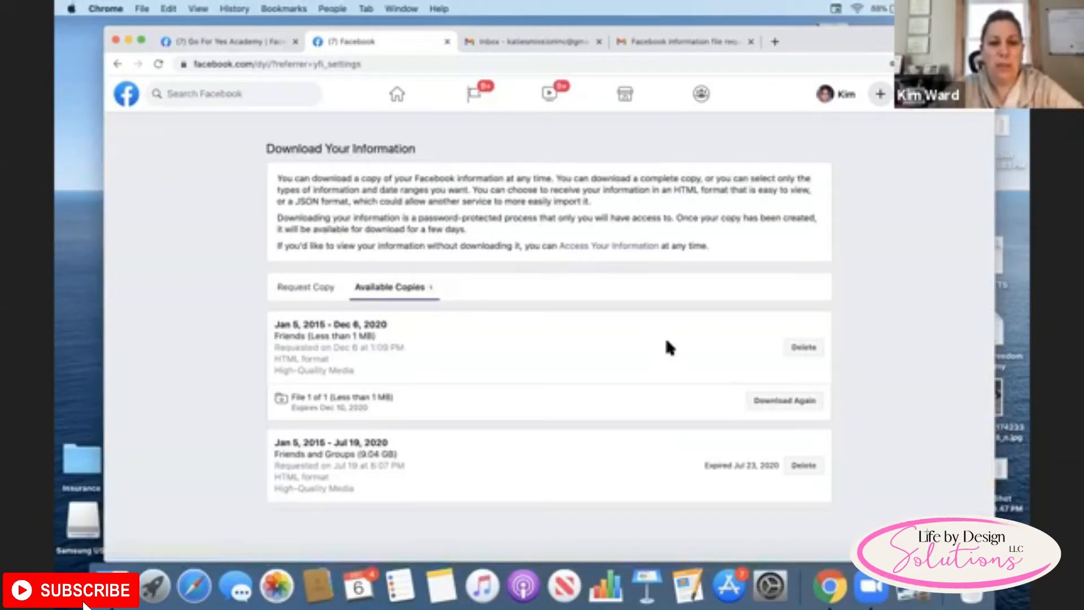
click(783, 400)
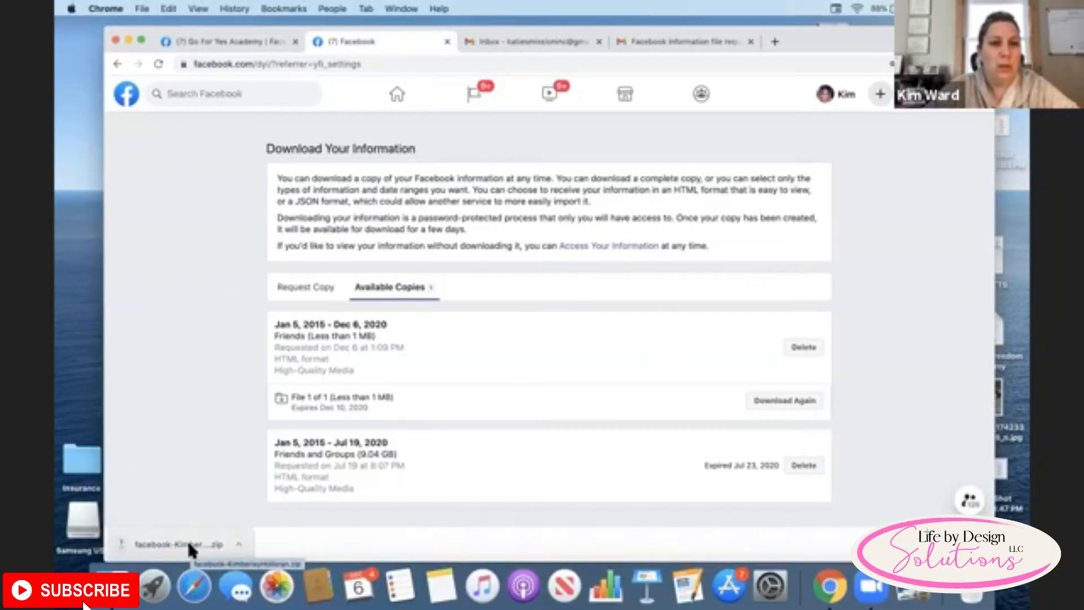
mouse_move(404, 361)
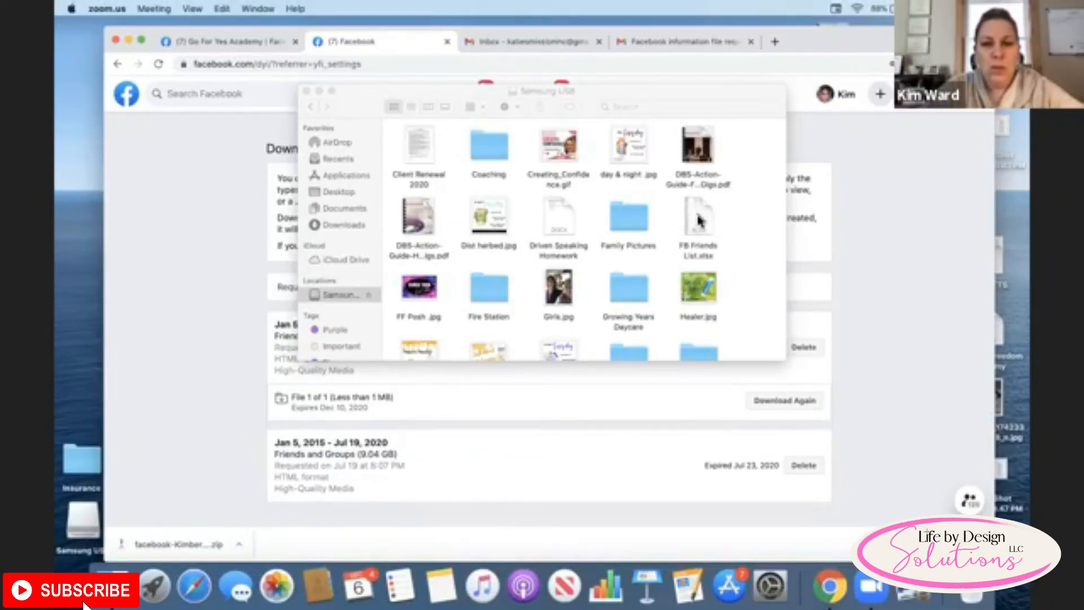
mouse_move(700, 258)
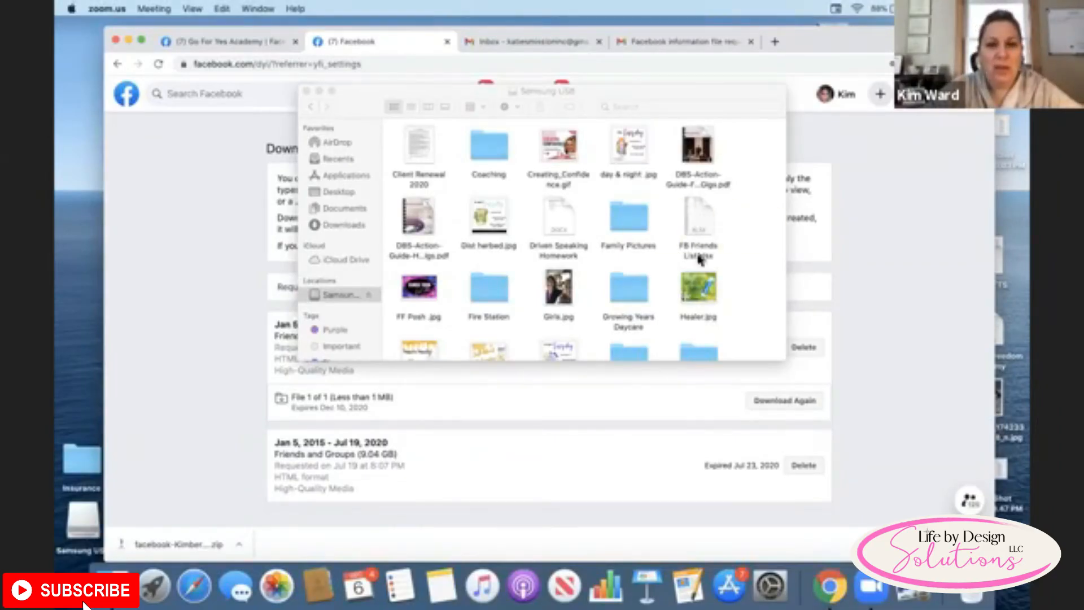
- Open FB Friends List.xlsx from the Samsung USB drive in Excel
click(698, 218)
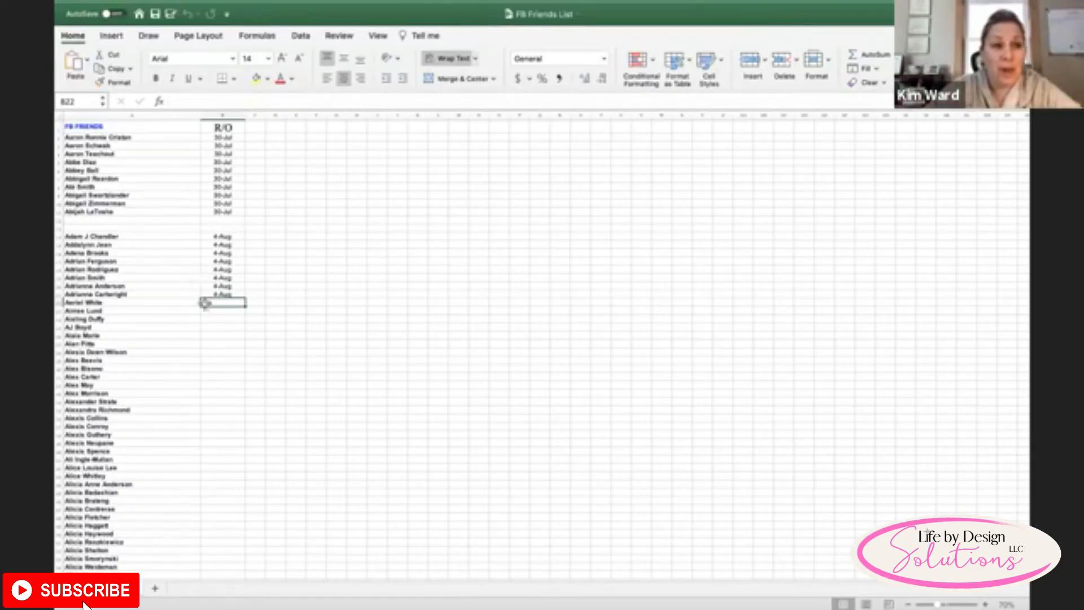
scroll(down, 3)
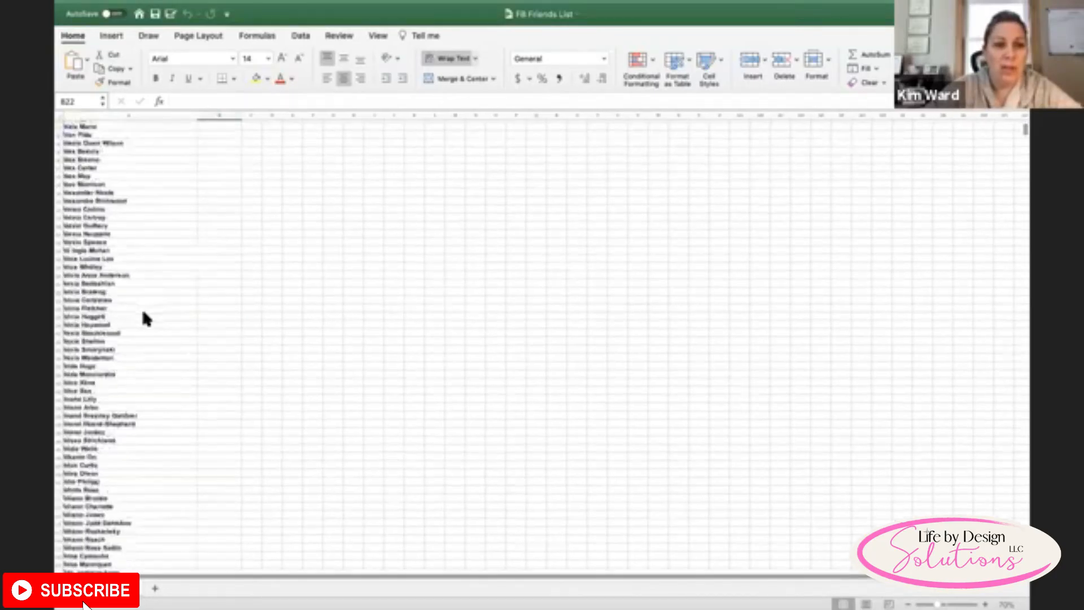
scroll(up, 3)
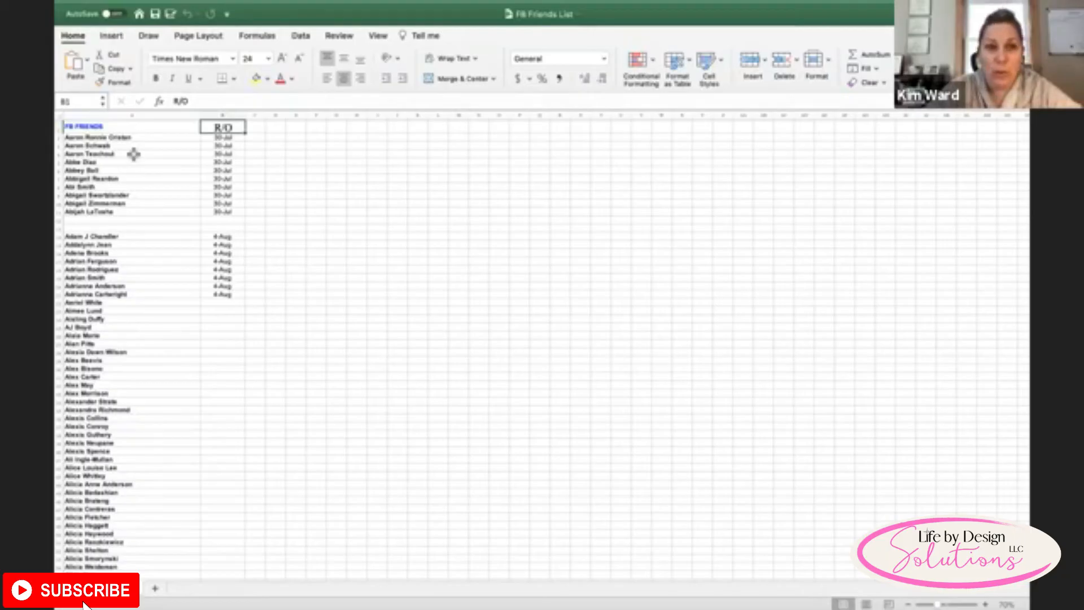
click(129, 117)
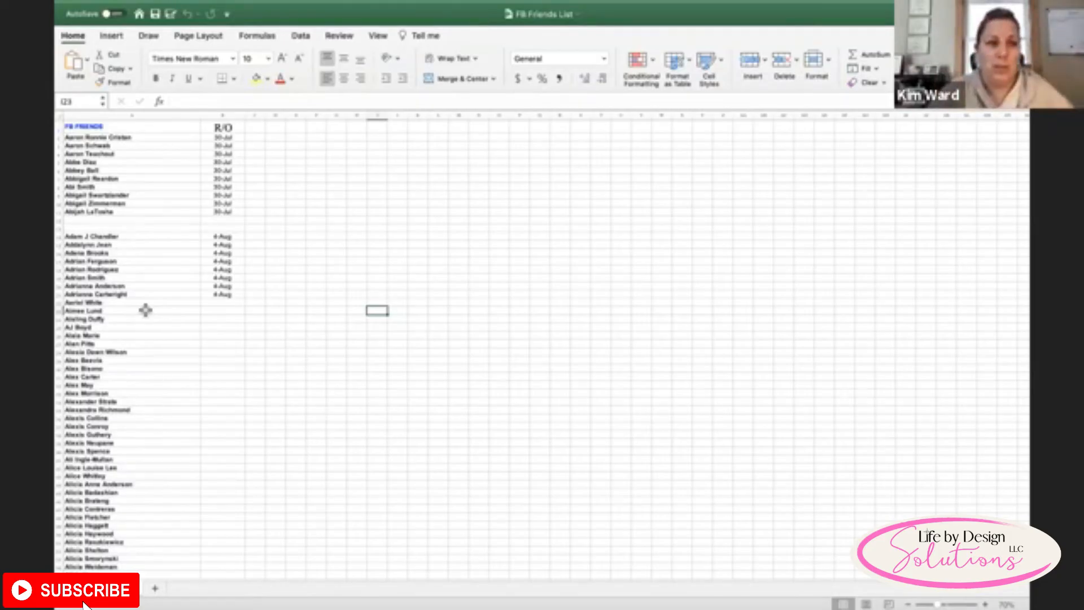
click(97, 138)
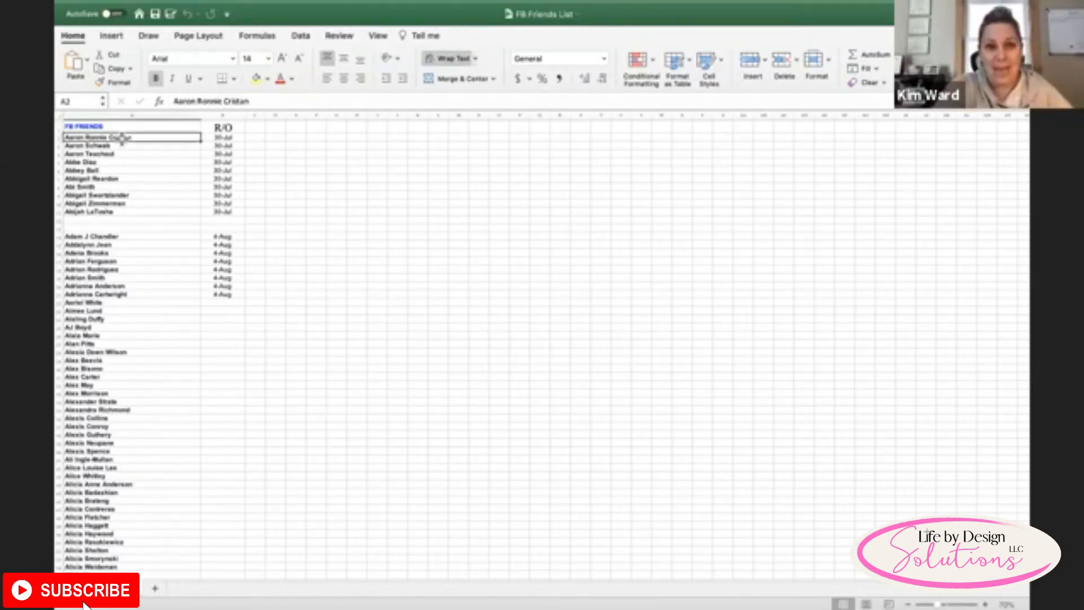
click(221, 138)
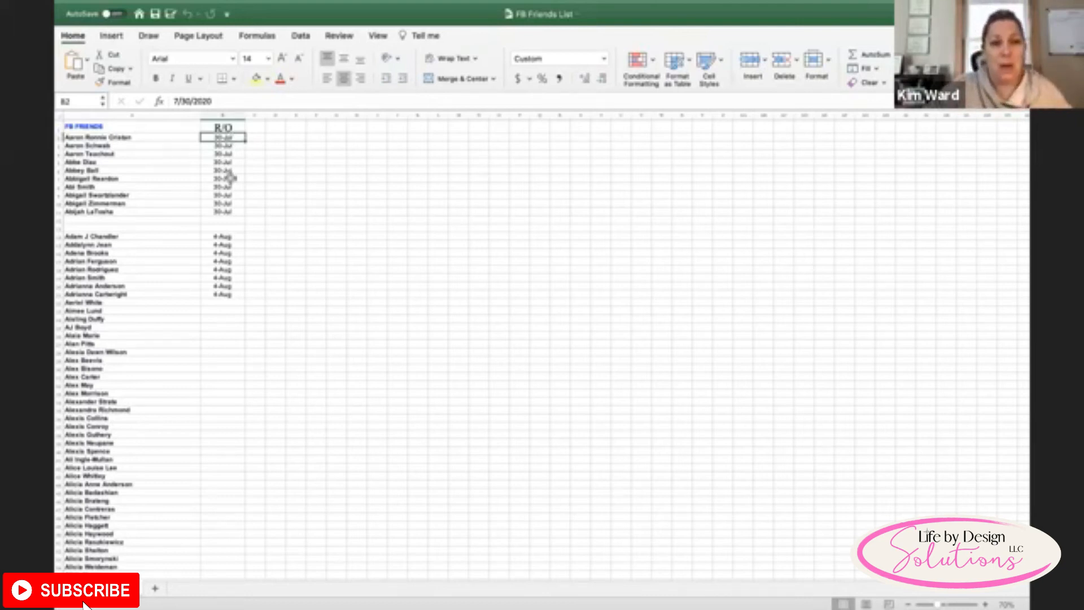
click(97, 136)
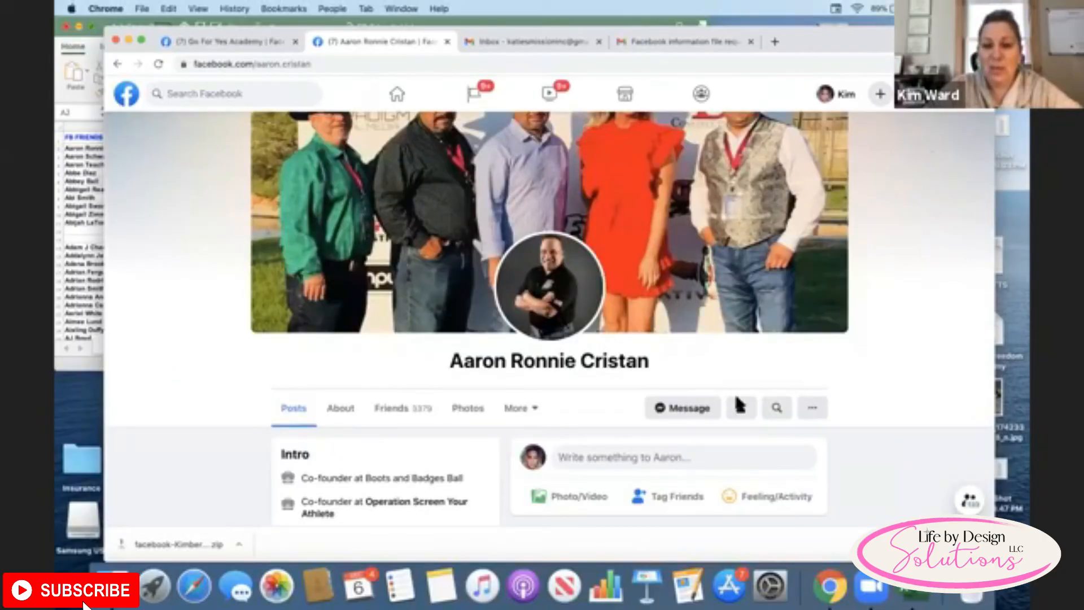
mouse_move(187, 404)
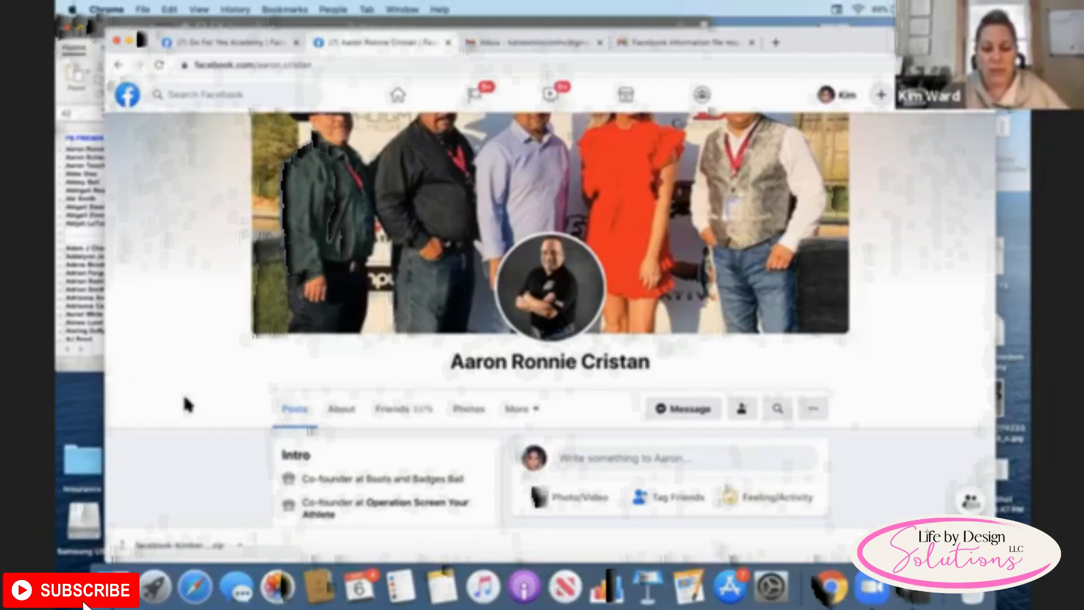
- Scroll through the first friend's profile and open the Friends menu showing Unfriend
scroll(down, 3)
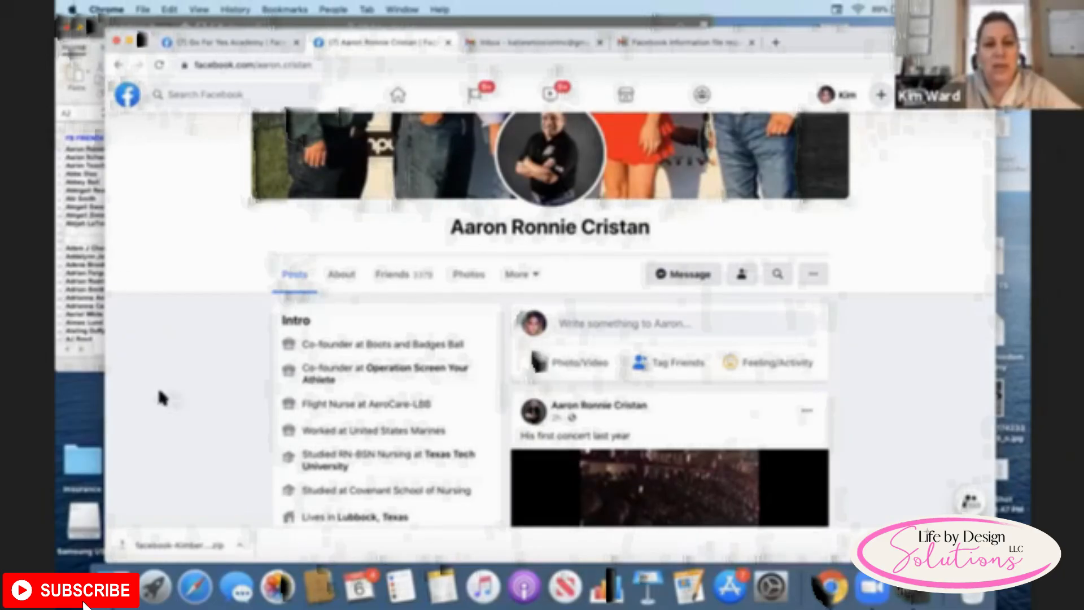
scroll(up, 3)
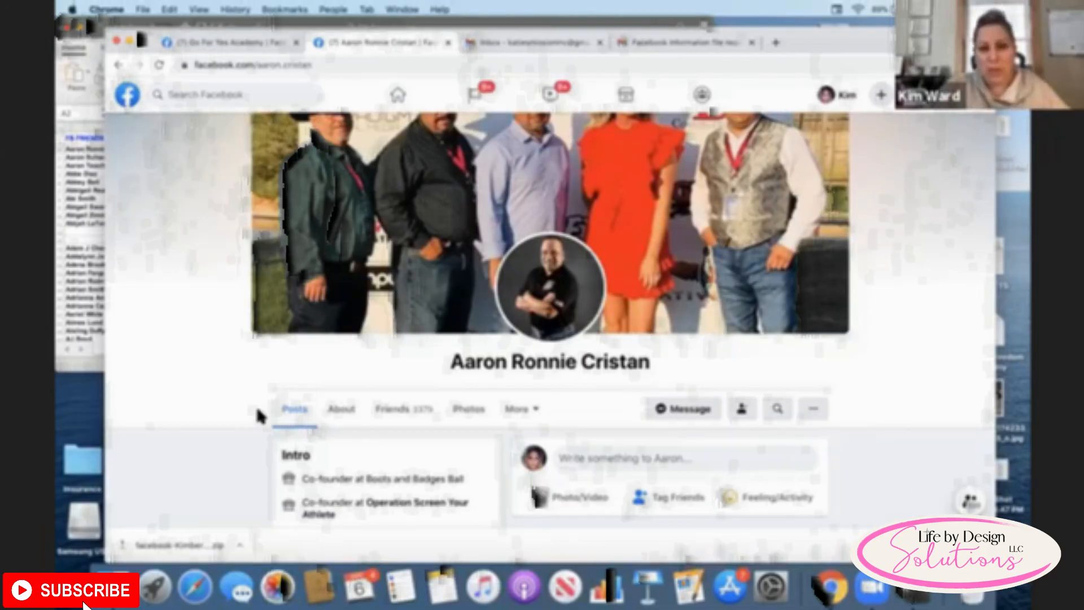
scroll(down, 3)
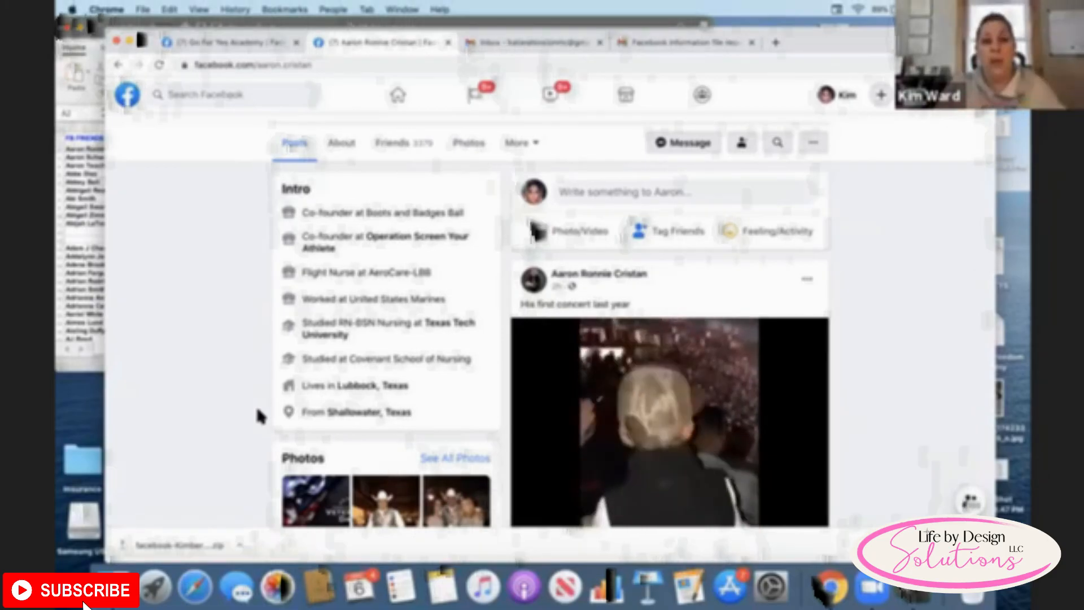
scroll(up, 3)
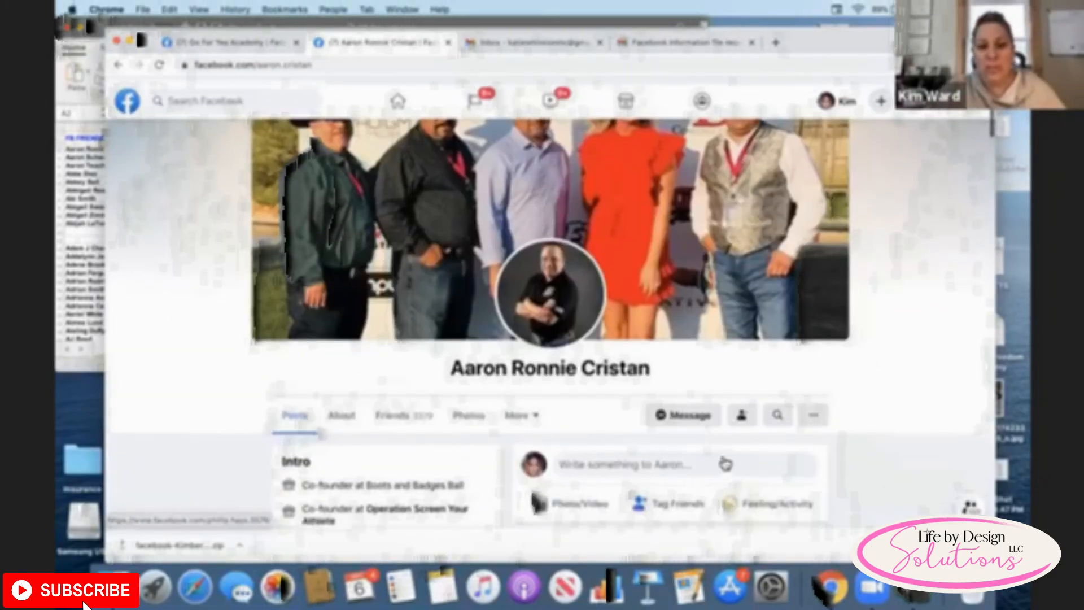
click(741, 414)
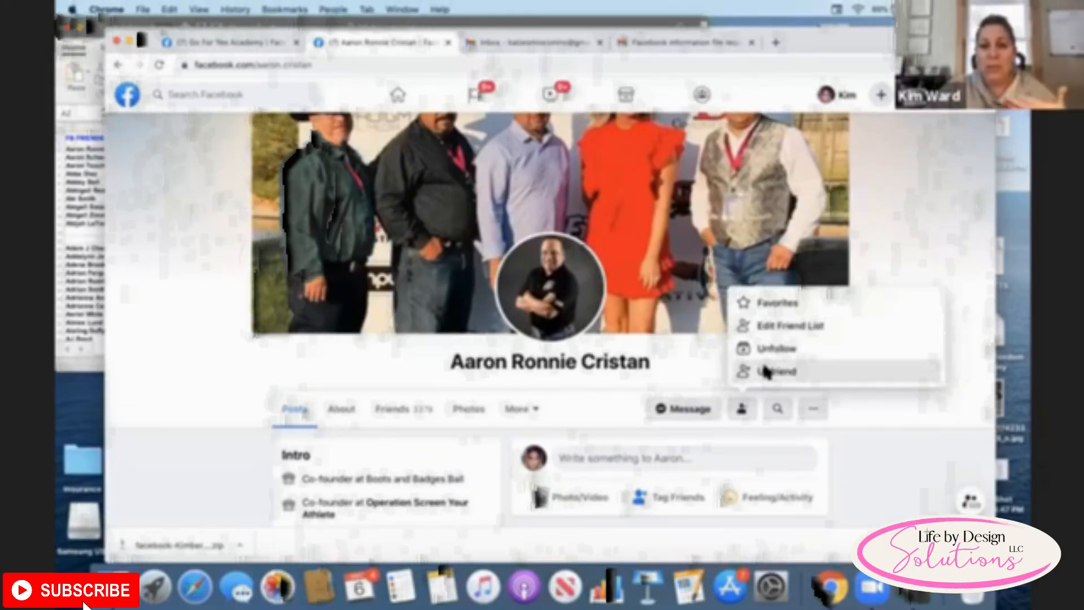